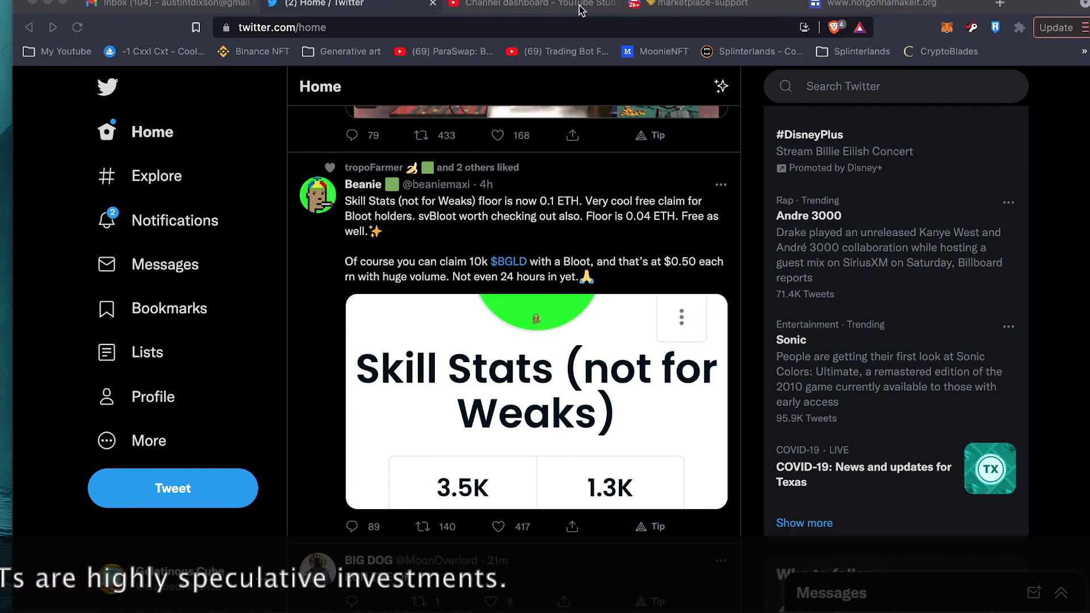
# Step: Search 'loot for adventurers' from a new tab to reach the Loot collection on OpenSea
pyautogui.click(1031, 4)
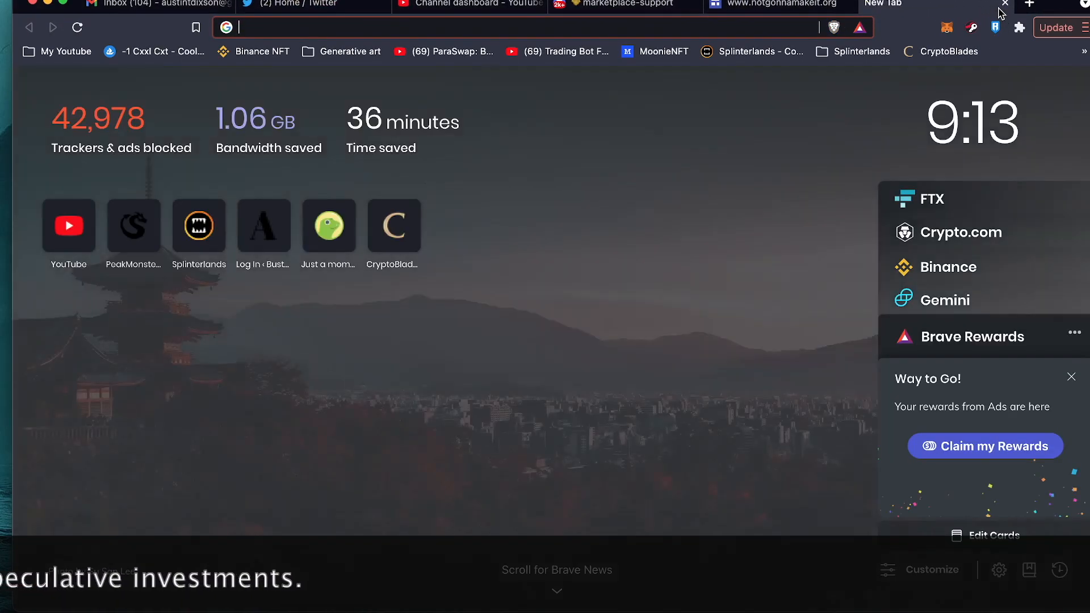
pyautogui.write('loot for adventurers')
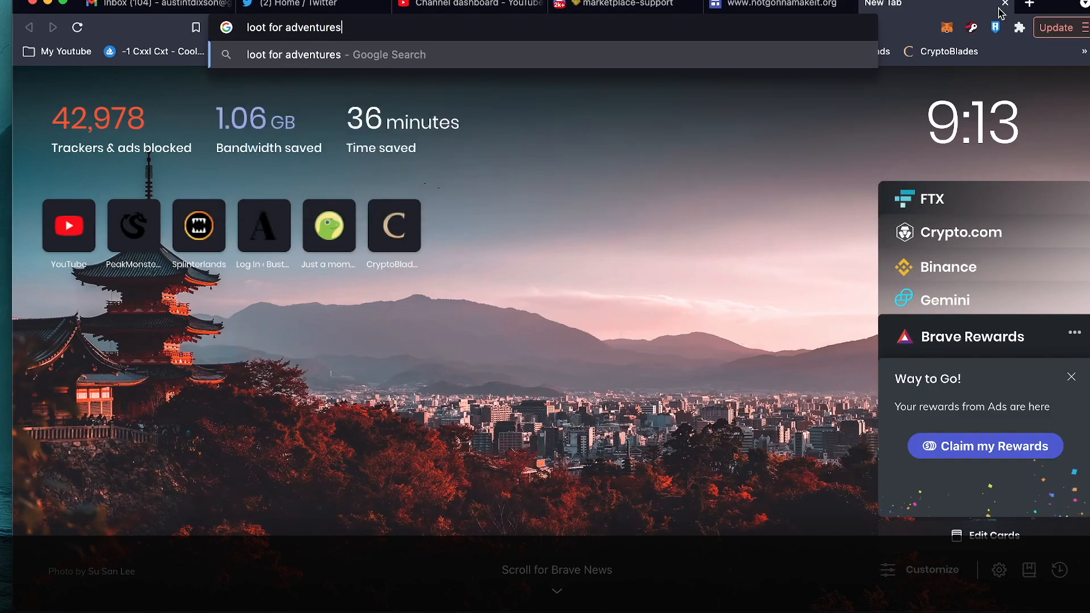
pyautogui.press('Return')
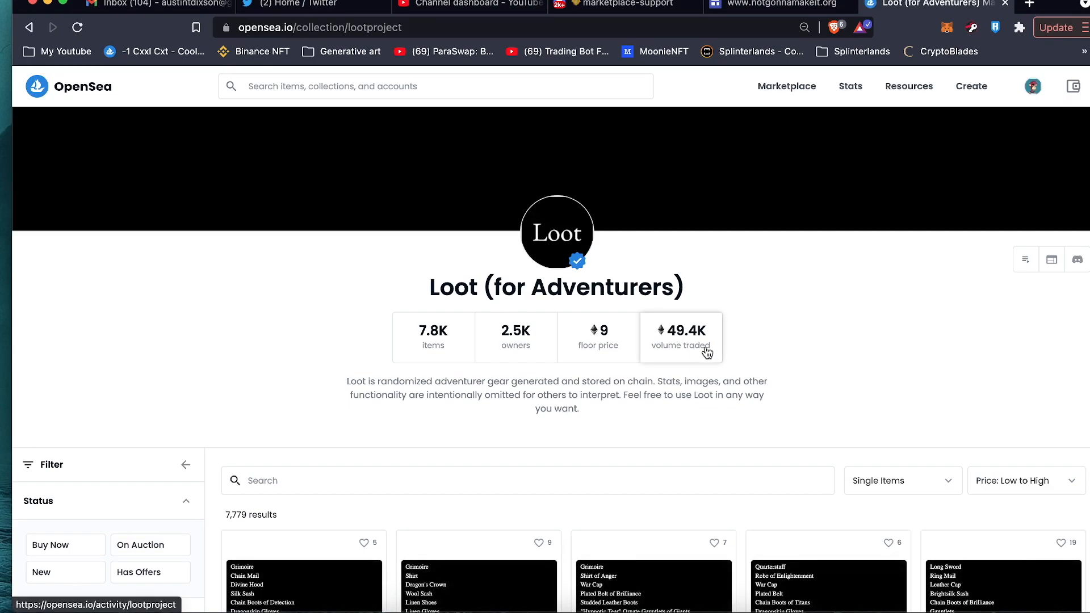
pyautogui.scroll(-3)
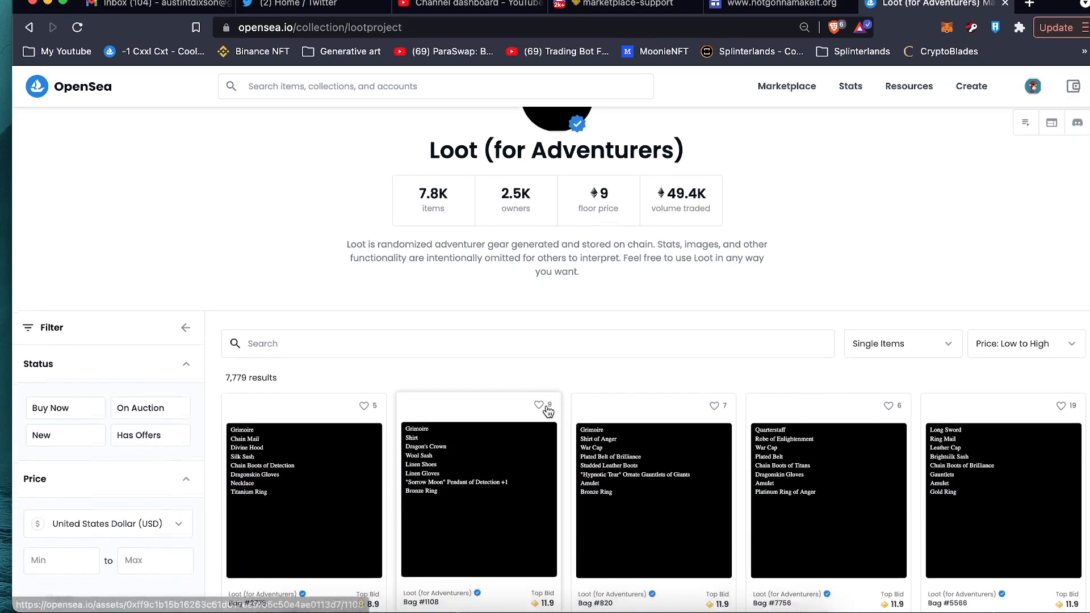
pyautogui.scroll(-3)
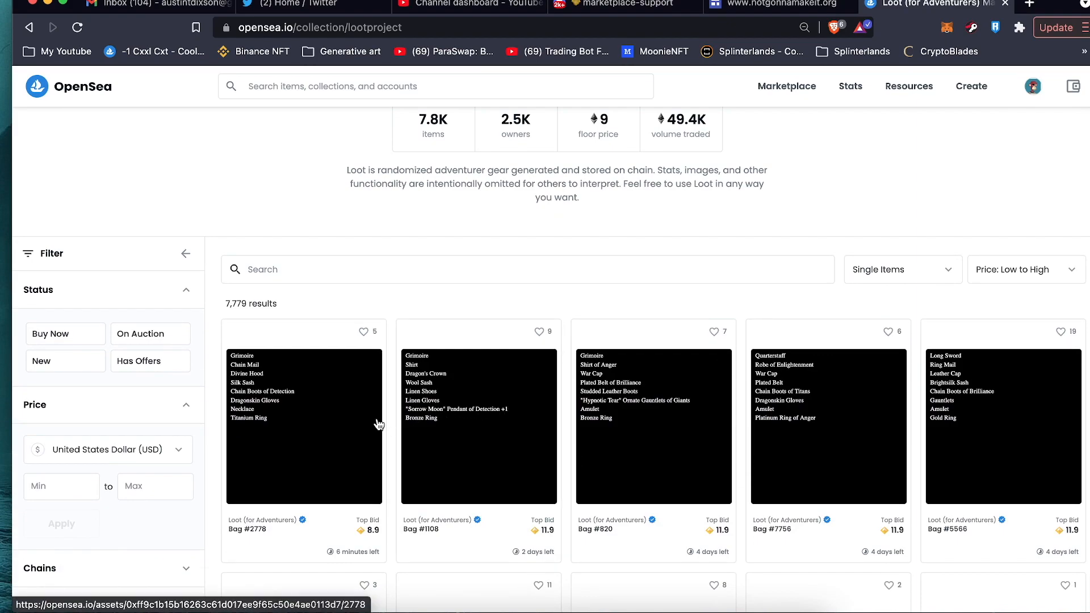
pyautogui.click(304, 423)
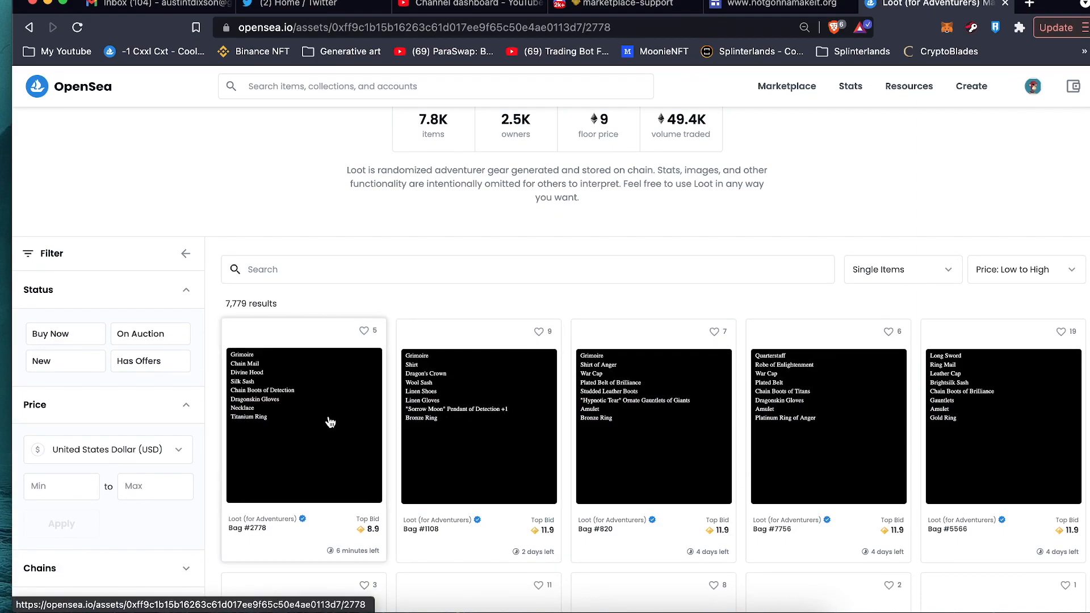
pyautogui.click(303, 423)
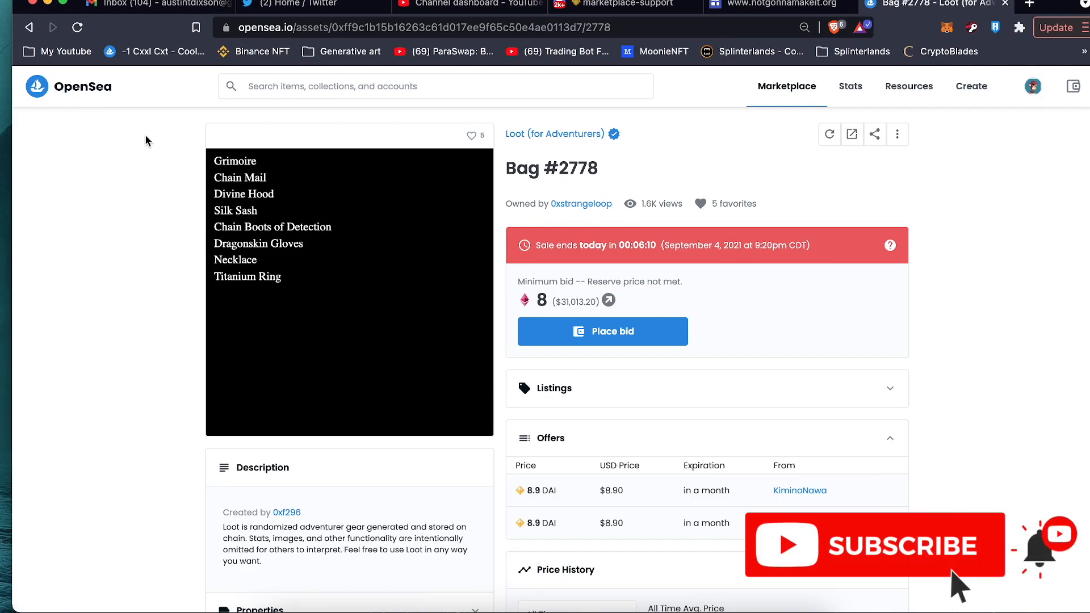
pyautogui.moveTo(256, 377)
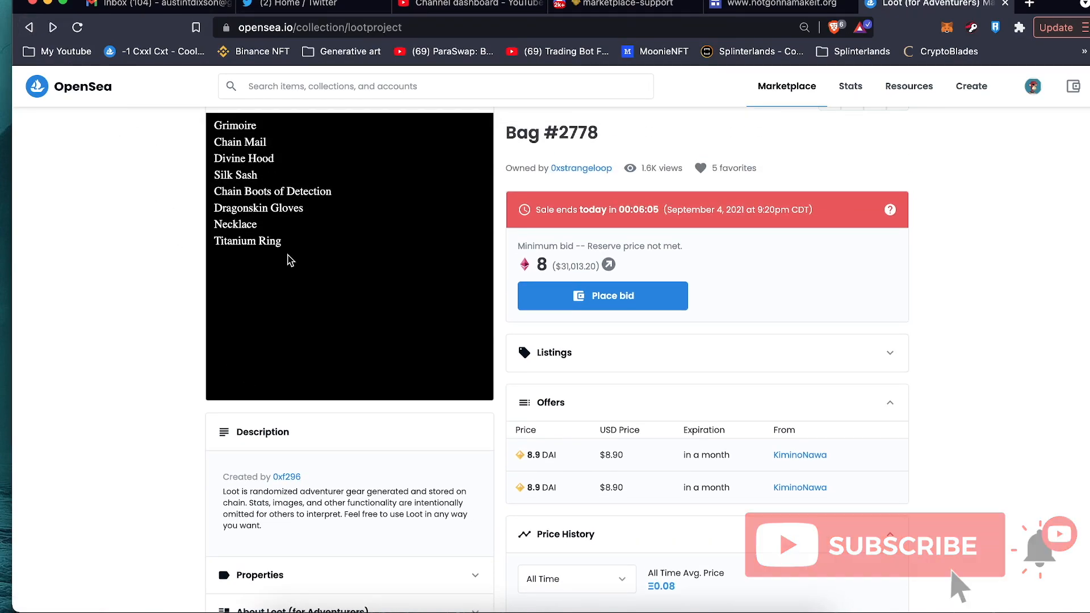
pyautogui.click(28, 27)
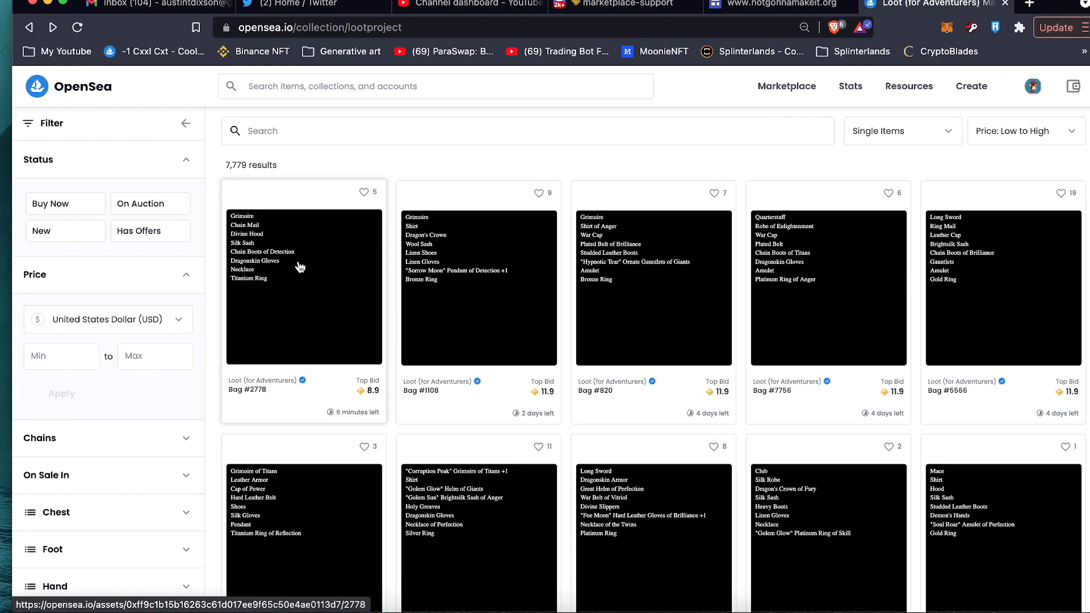
pyautogui.click(303, 284)
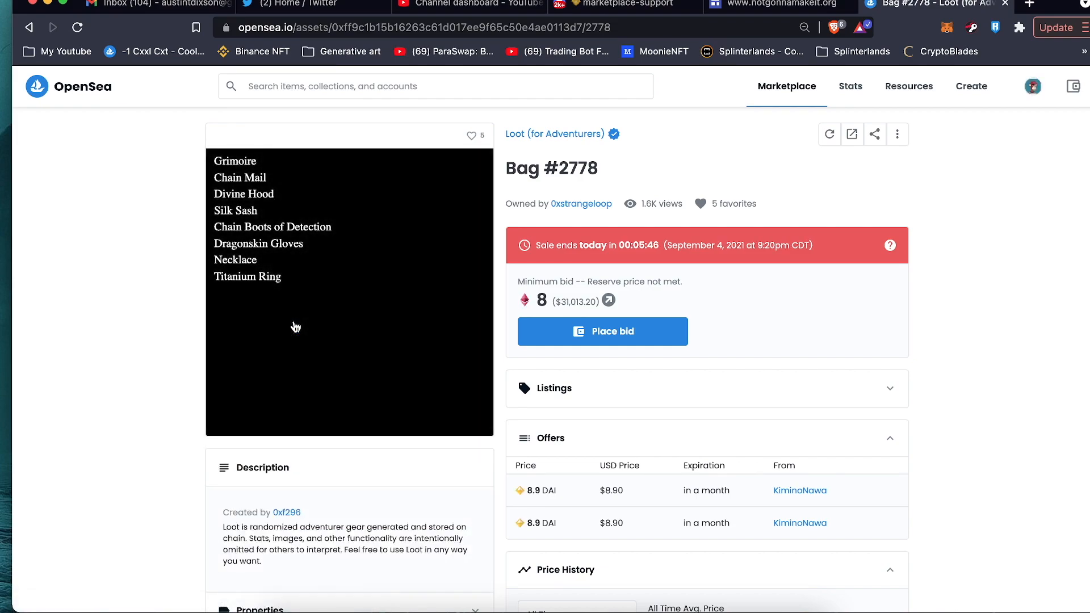
pyautogui.moveTo(239, 299)
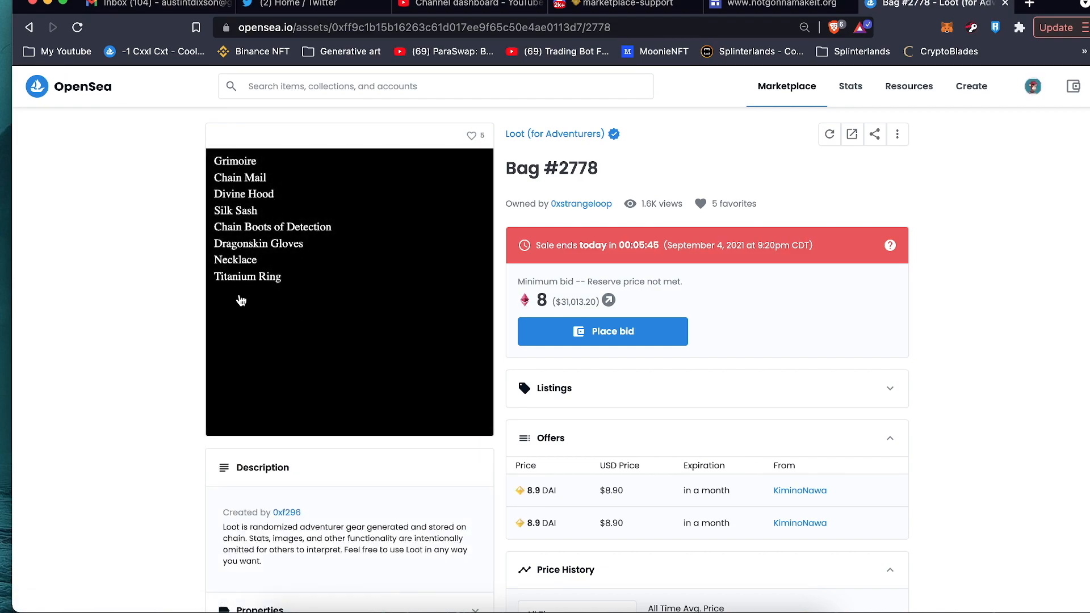
pyautogui.click(28, 28)
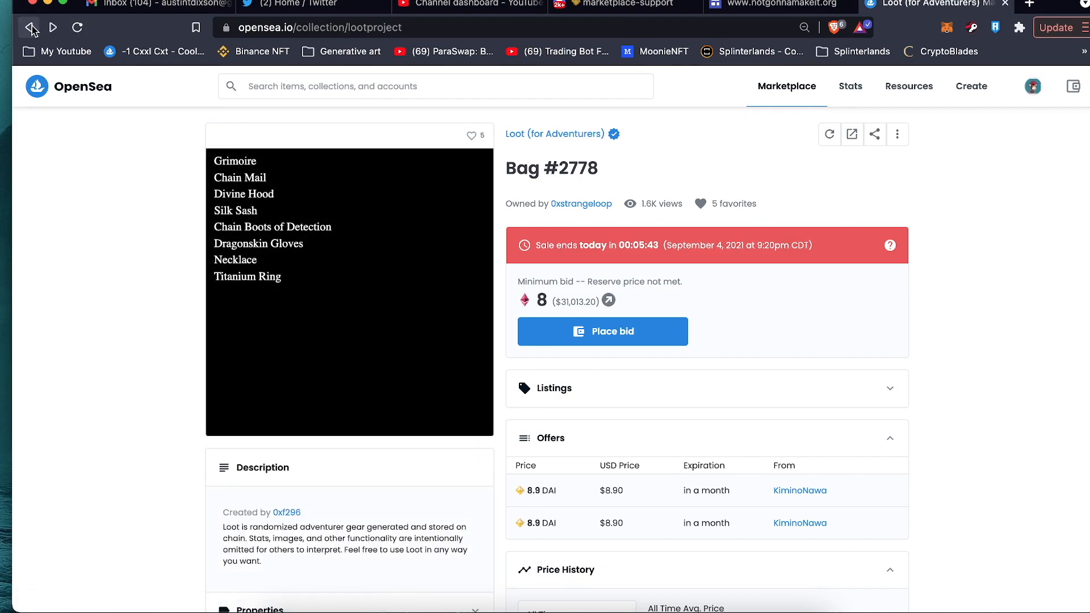
pyautogui.click(27, 27)
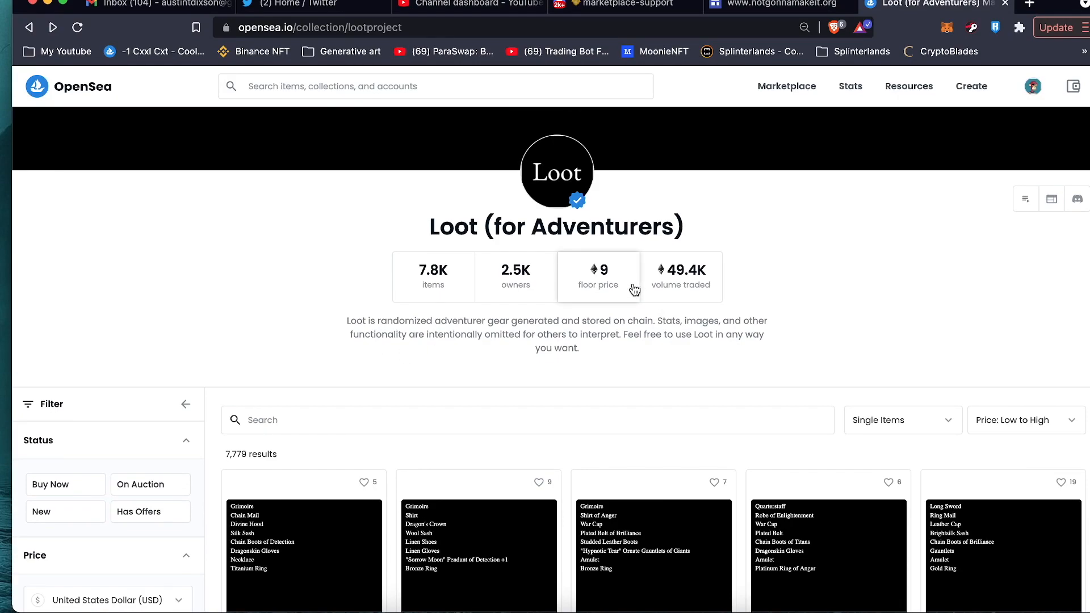
pyautogui.moveTo(617, 284)
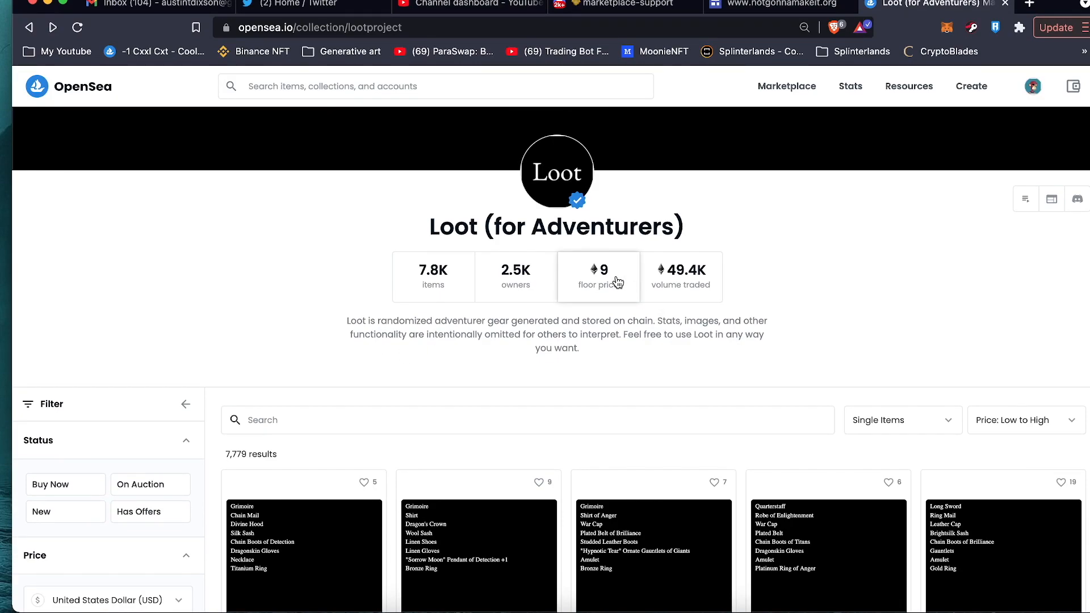
pyautogui.moveTo(671, 202)
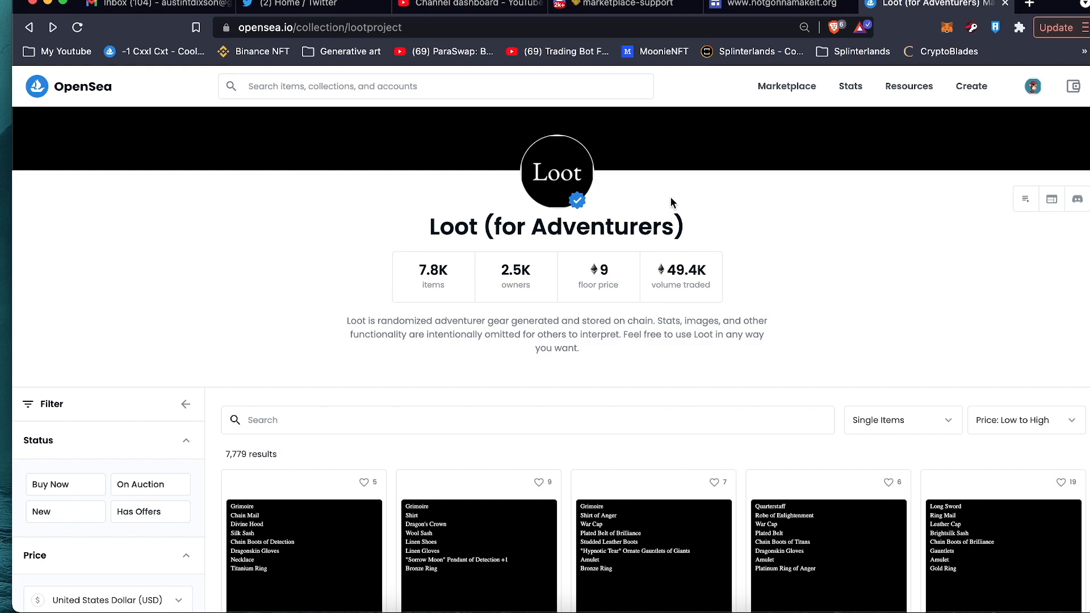
# Step: Close the Discord marketplace-support tab and return to the Loot collection tab
pyautogui.click(619, 5)
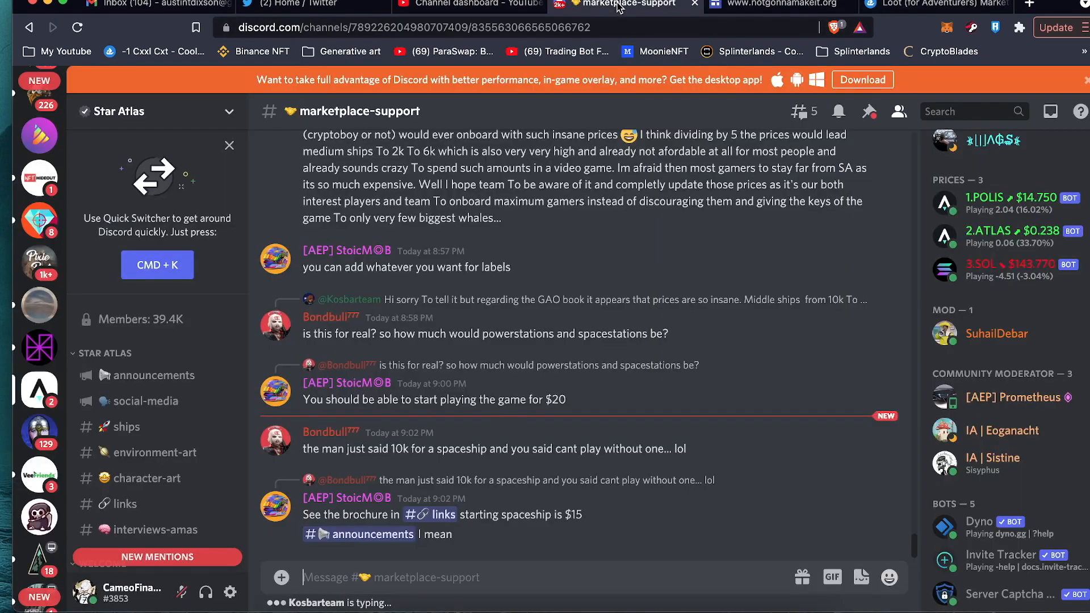
pyautogui.click(622, 5)
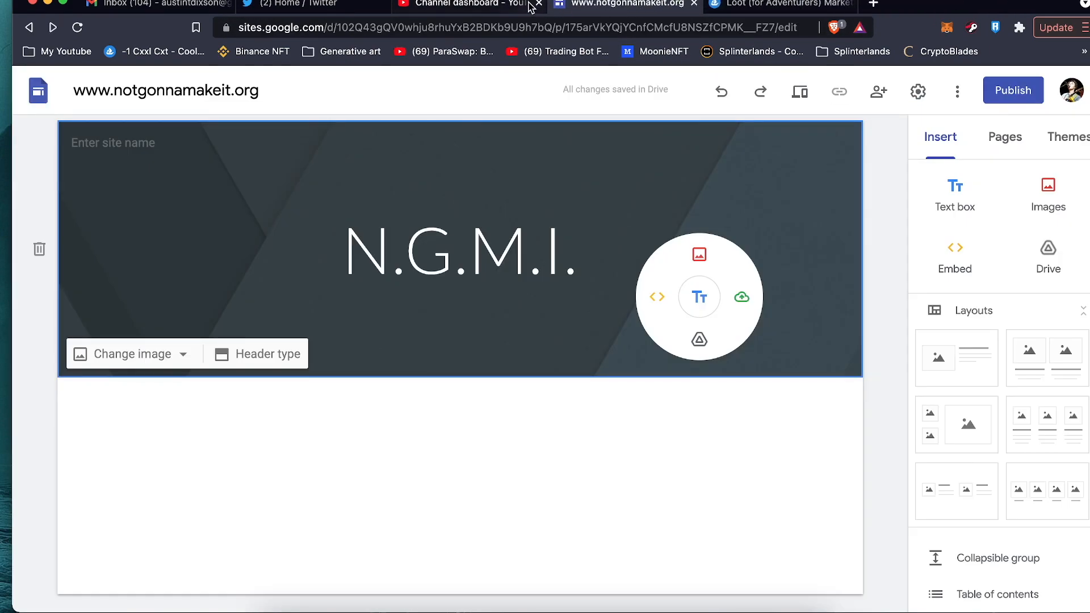
pyautogui.click(783, 5)
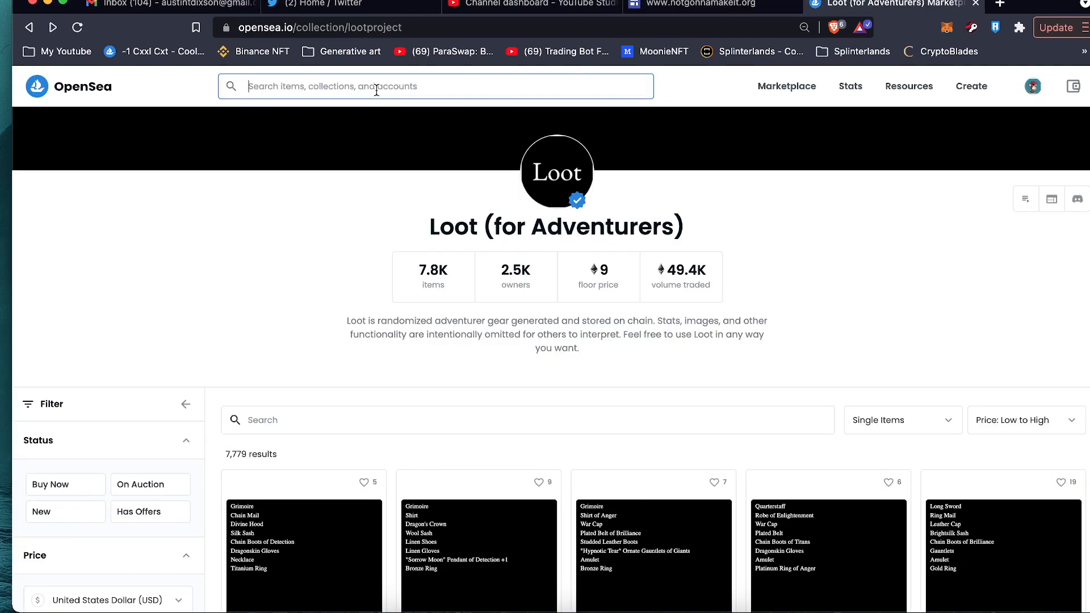
# Step: Search OpenSea for 'bloot' and open the Bloot #6552 listing (2.3 ETH minimum bid)
pyautogui.write('bloot')
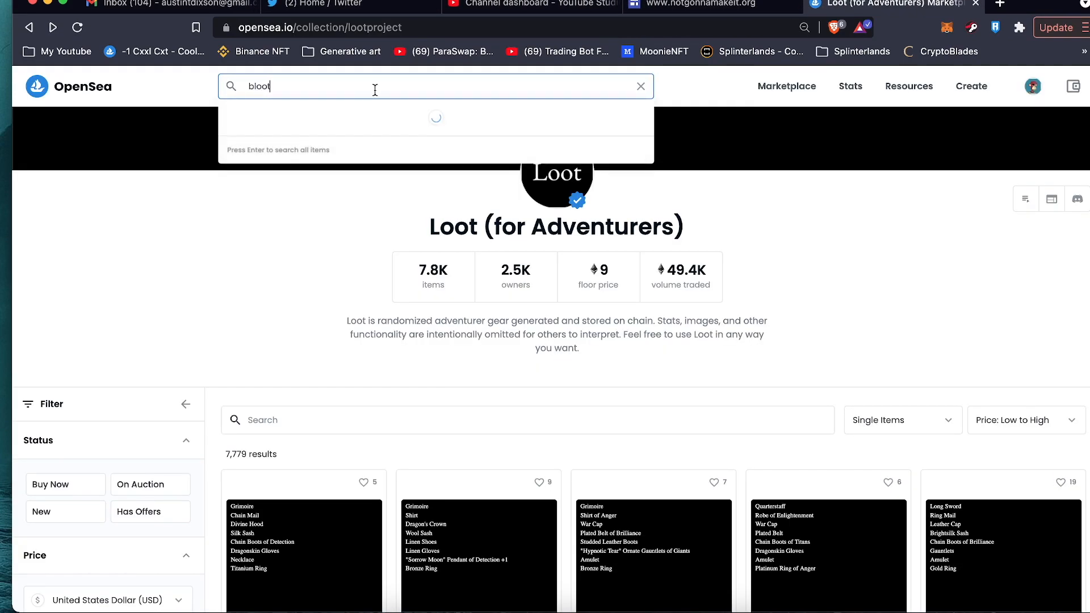
pyautogui.press('Return')
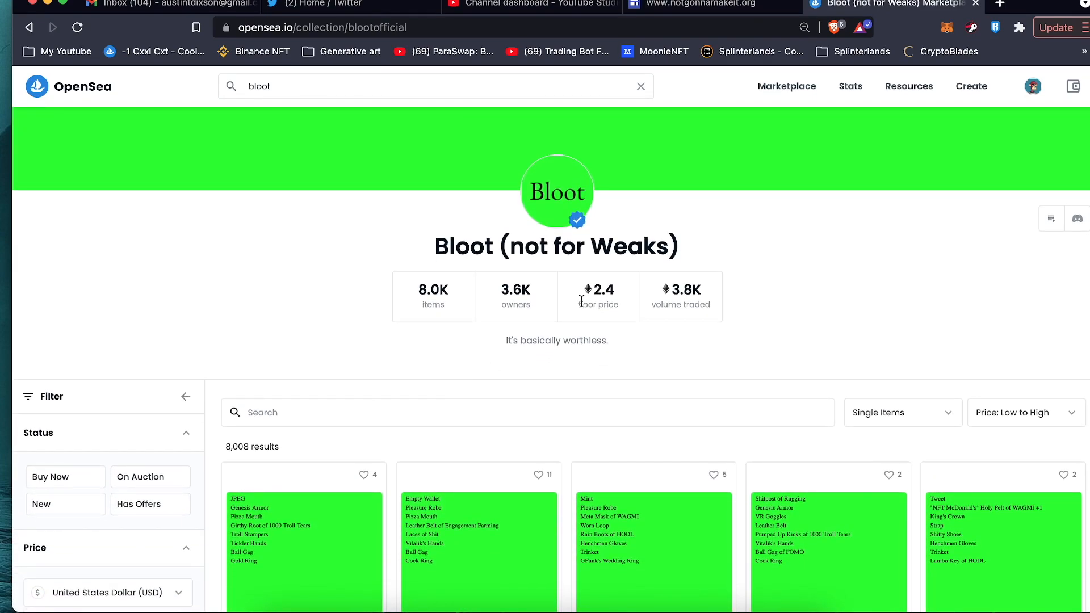
pyautogui.scroll(-3)
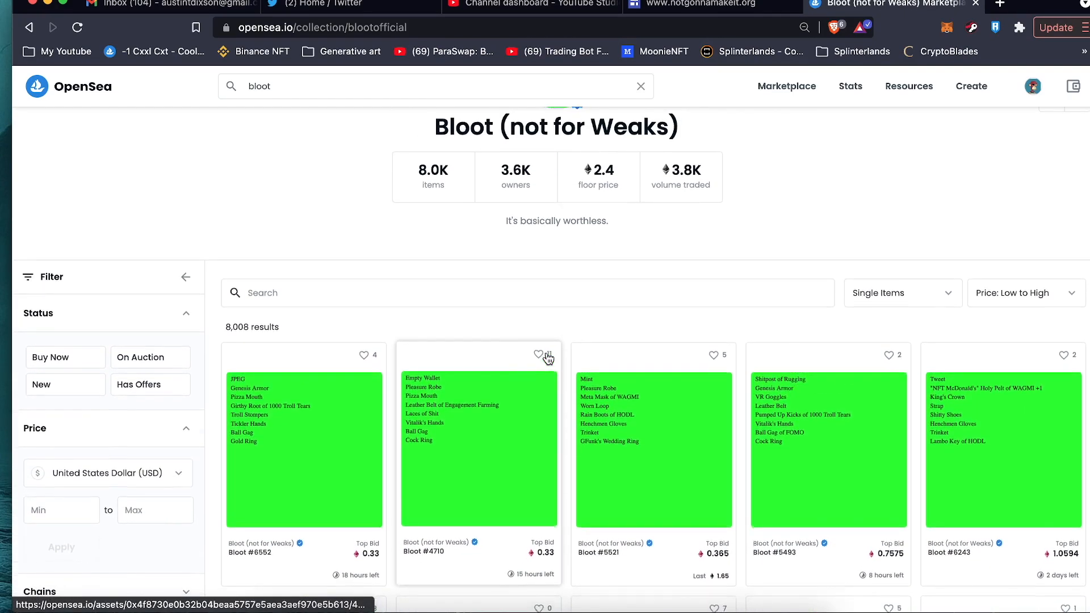
pyautogui.click(305, 452)
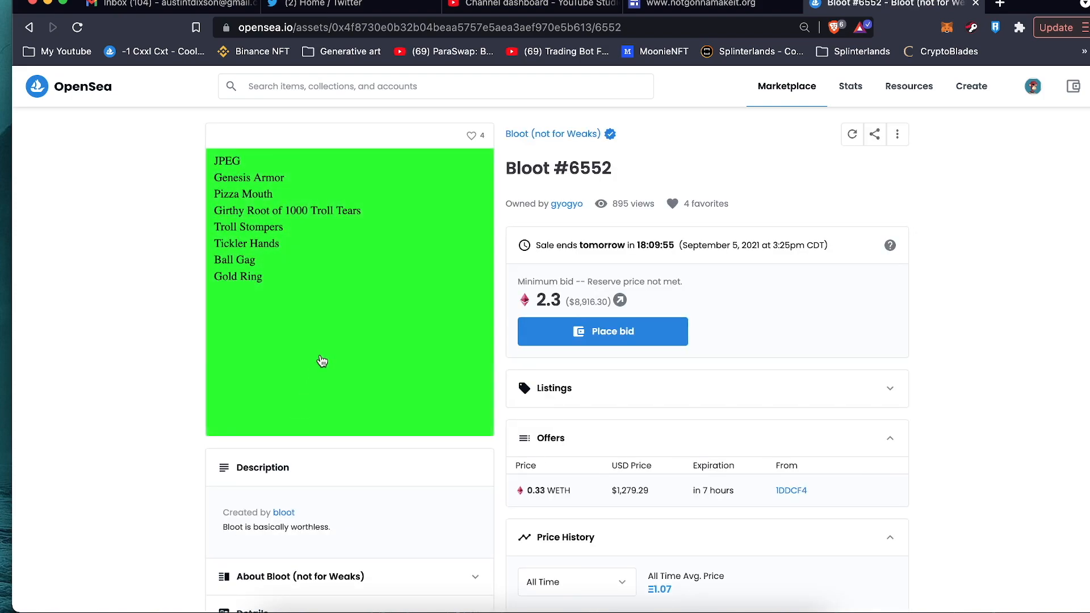
pyautogui.moveTo(338, 271)
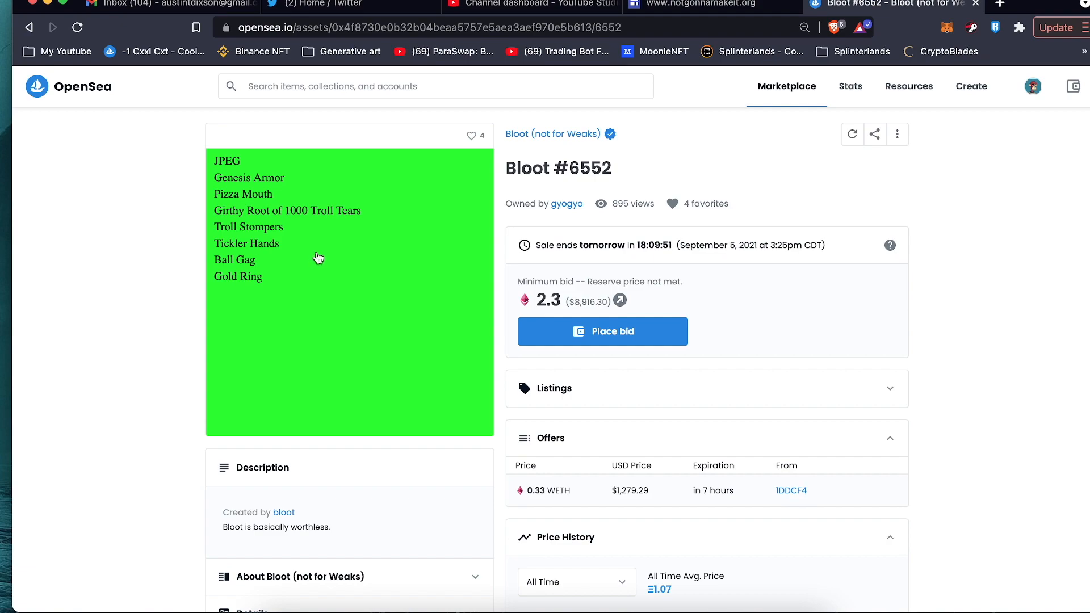
pyautogui.moveTo(184, 227)
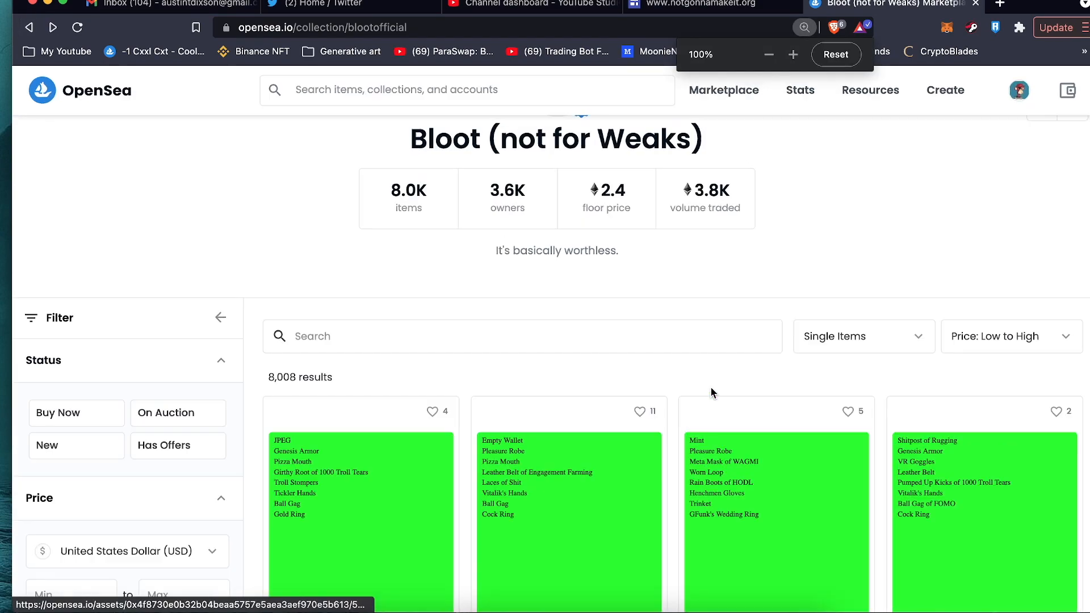
# Step: Enlarge the Bloot collection view, browse the grid, and bring up the listing sort choices
pyautogui.click(792, 55)
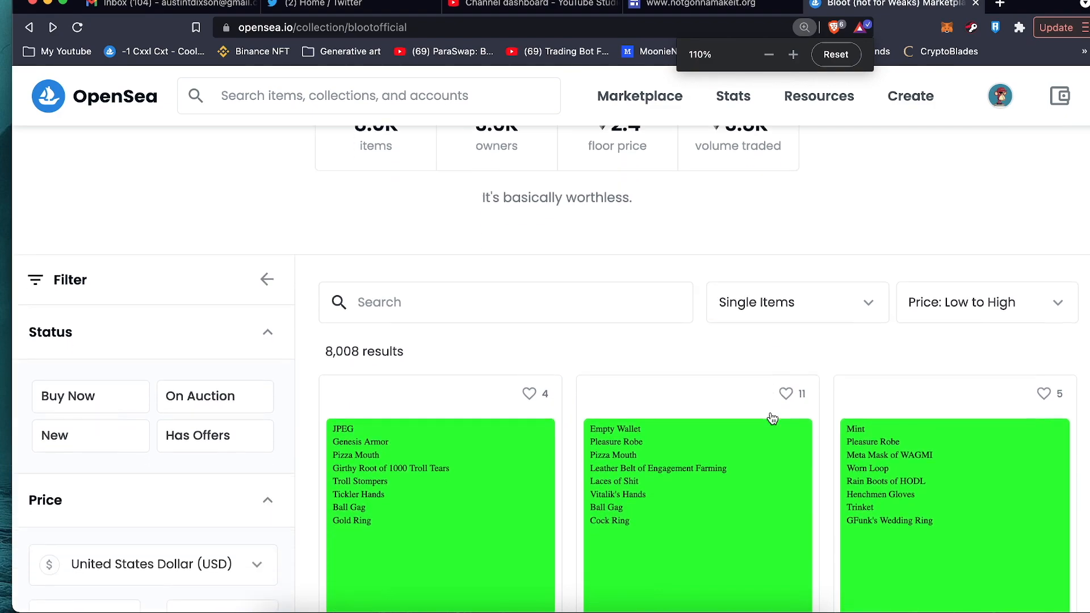
pyautogui.click(792, 54)
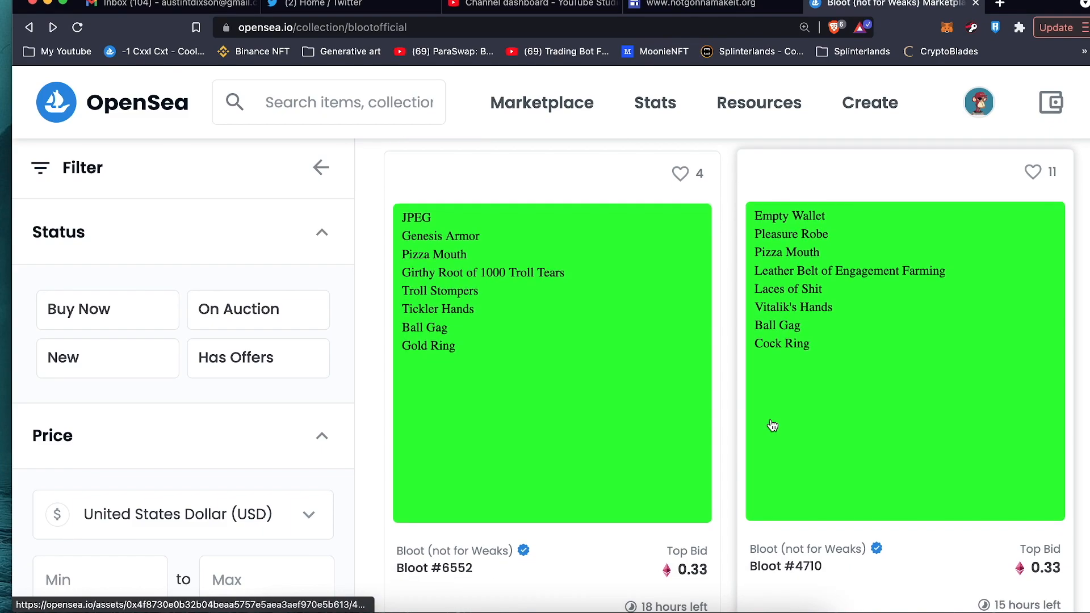
pyautogui.scroll(-3)
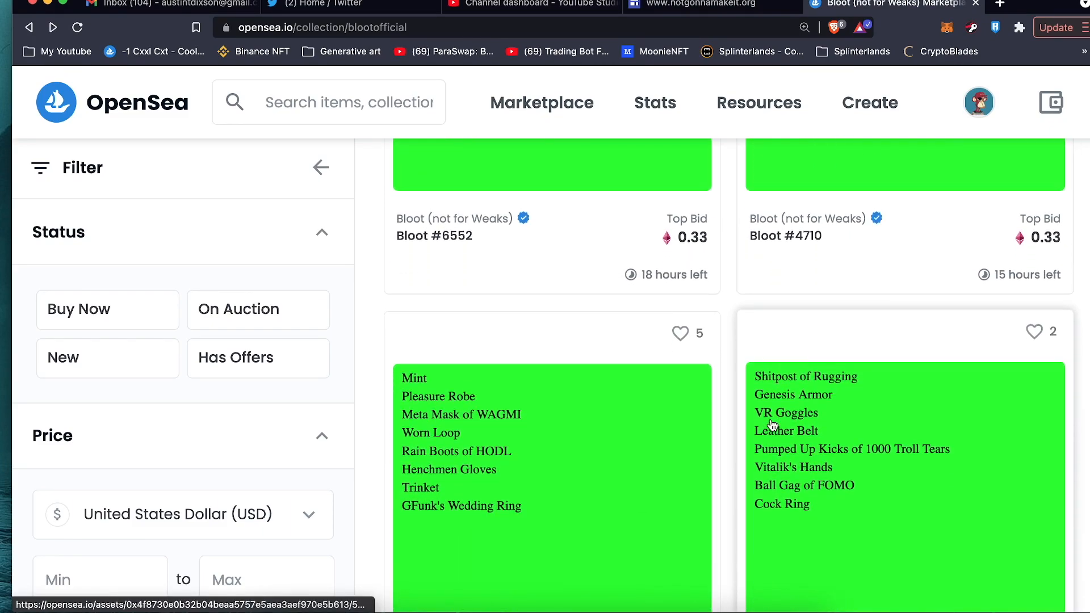
pyautogui.scroll(3)
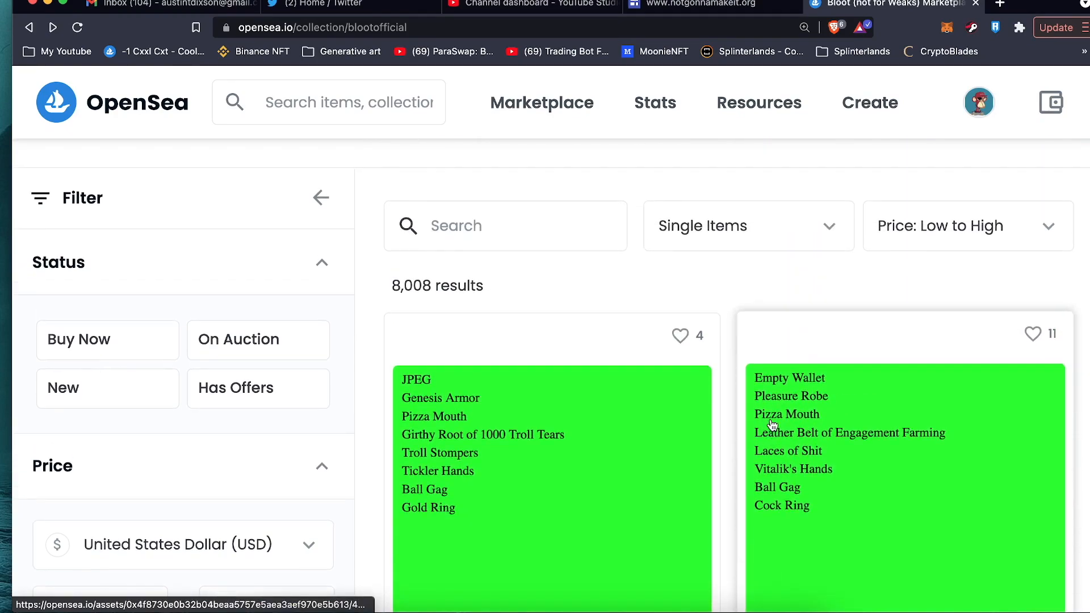
pyautogui.click(965, 225)
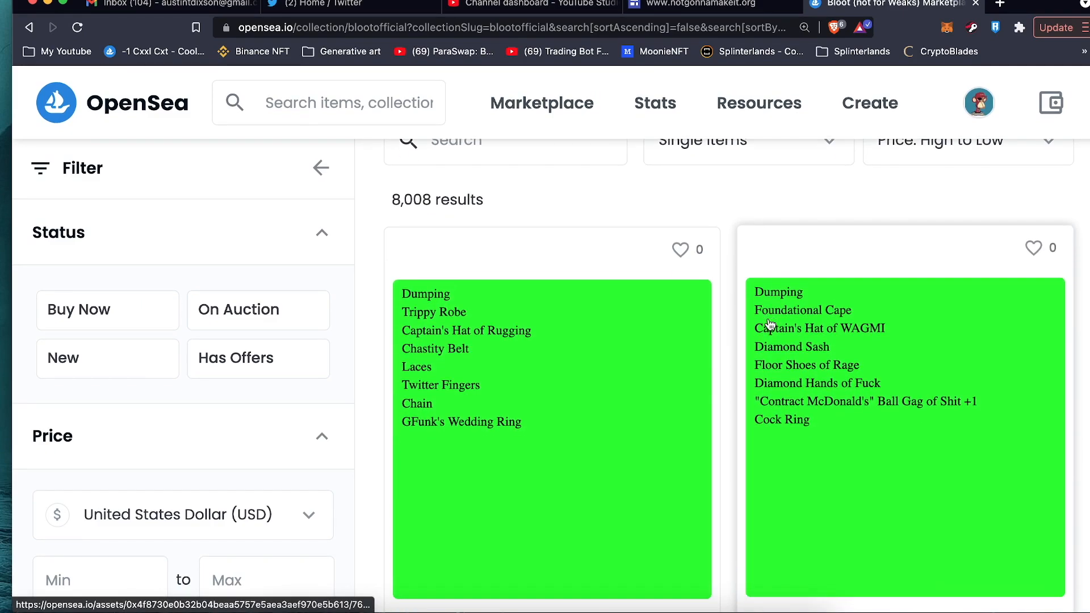
# Step: Scroll through the highest-priced Bloot listings, then switch to the Twitter home feed
pyautogui.scroll(-3)
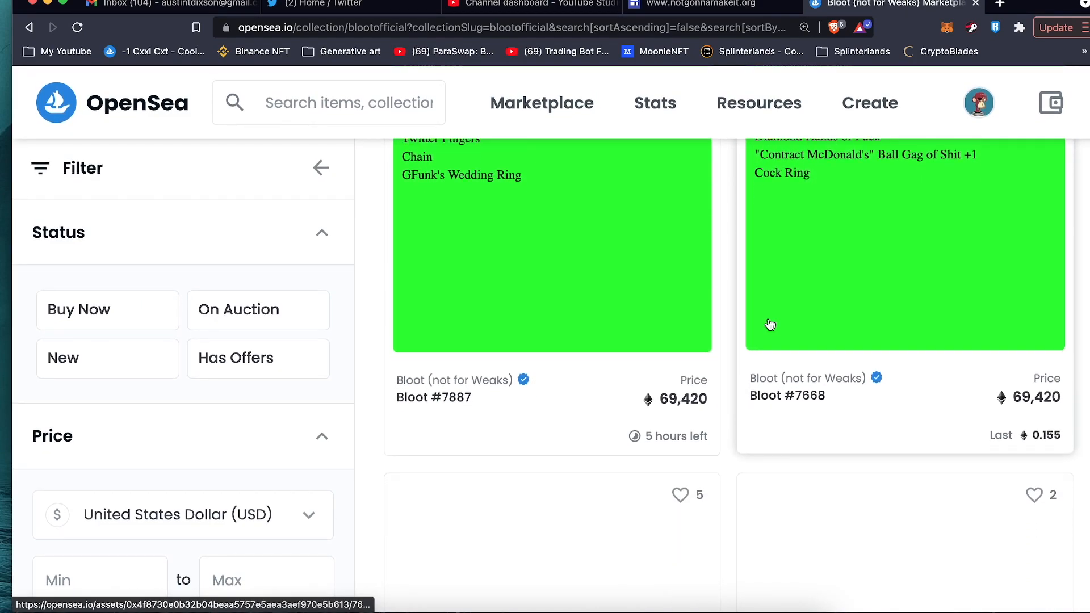
pyautogui.scroll(-3)
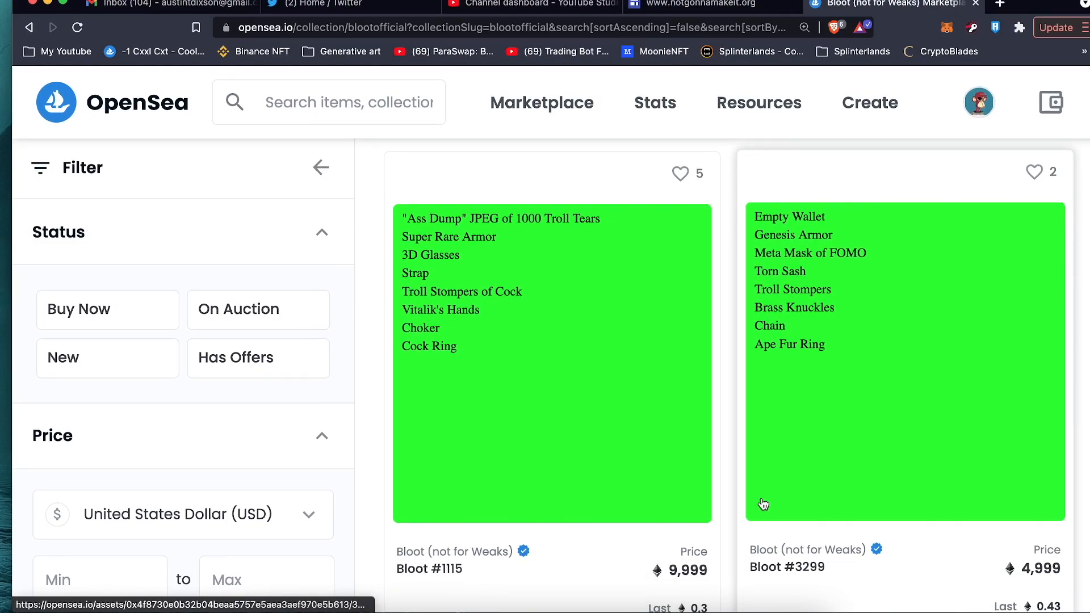
pyautogui.scroll(-3)
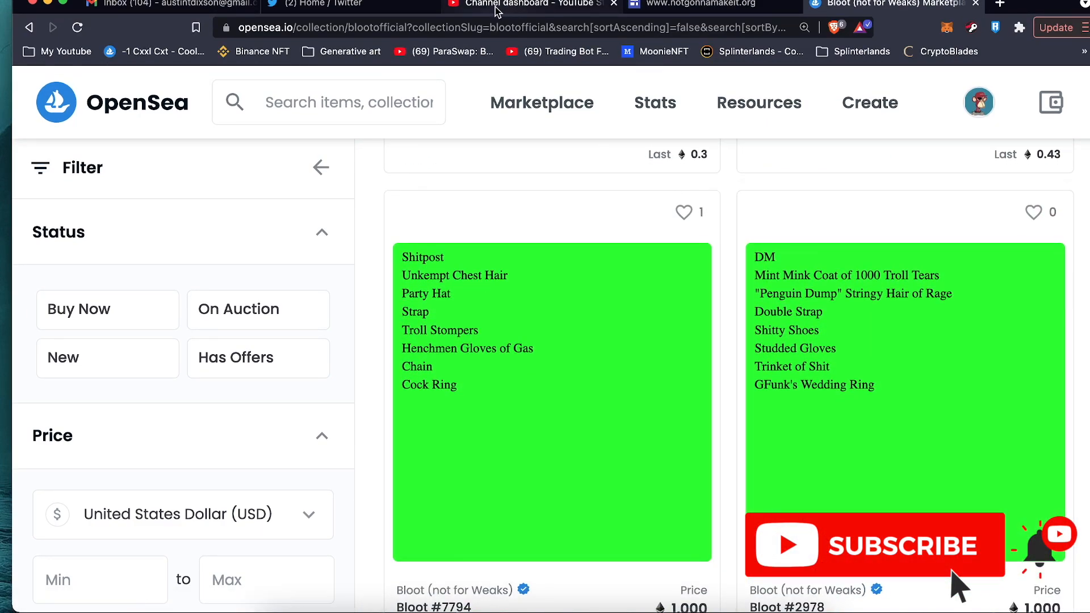
pyautogui.click(327, 5)
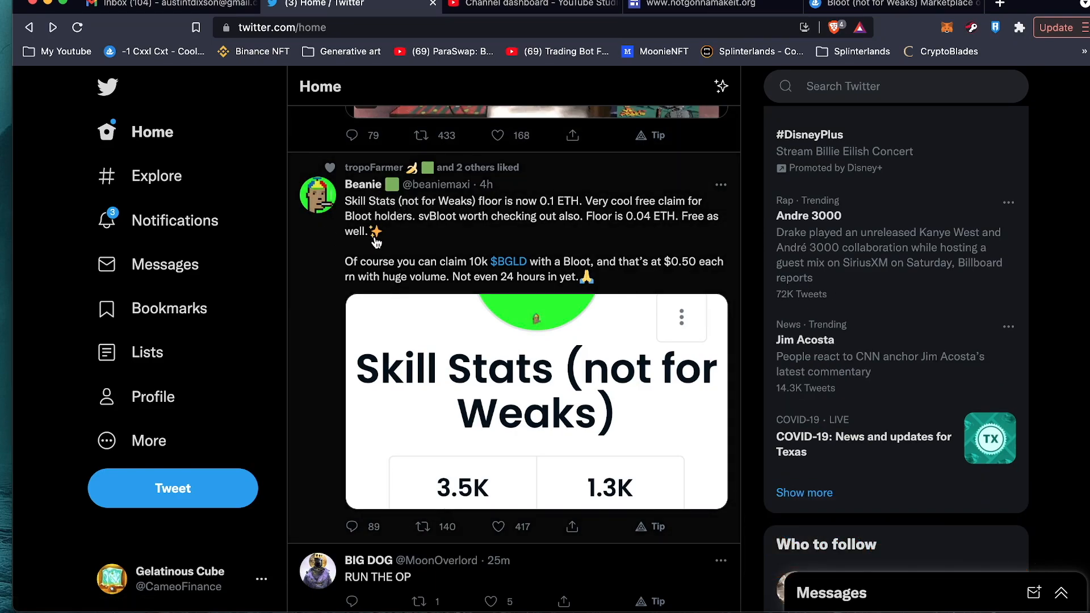
pyautogui.moveTo(376, 232)
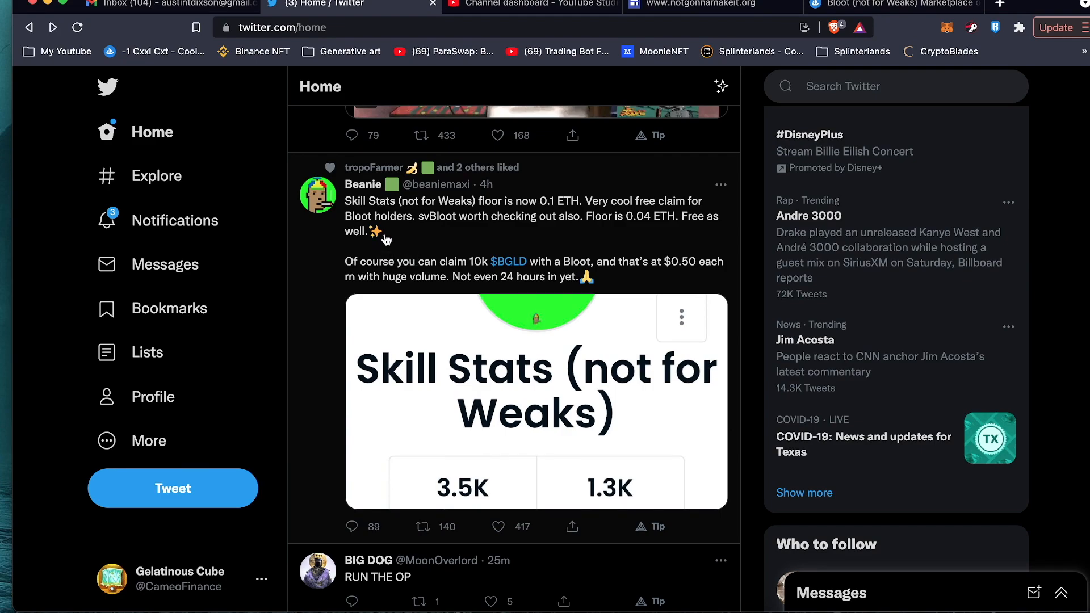
pyautogui.moveTo(402, 229)
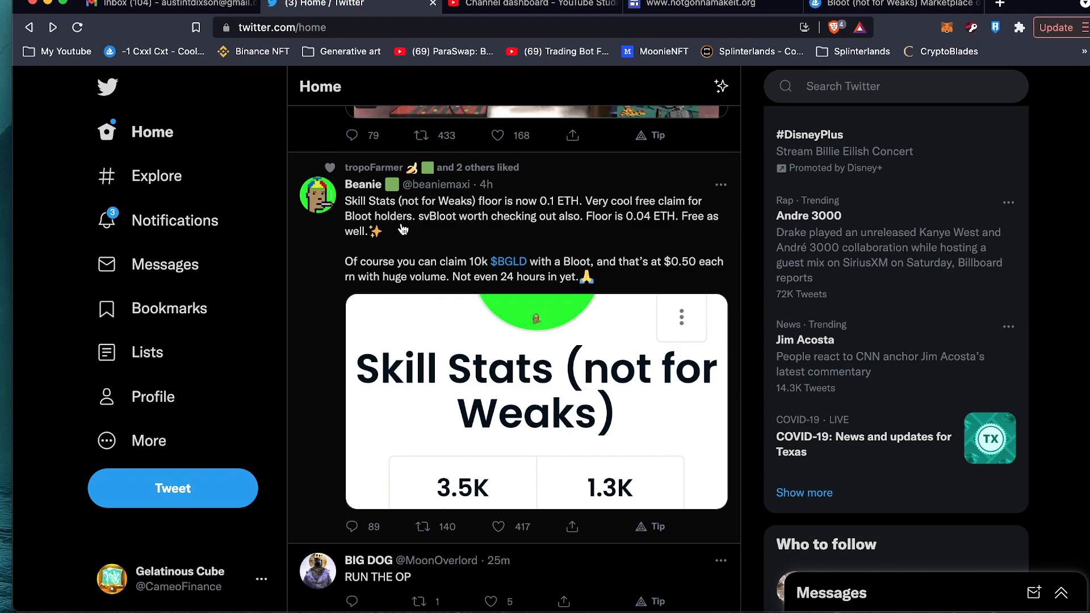
pyautogui.moveTo(417, 231)
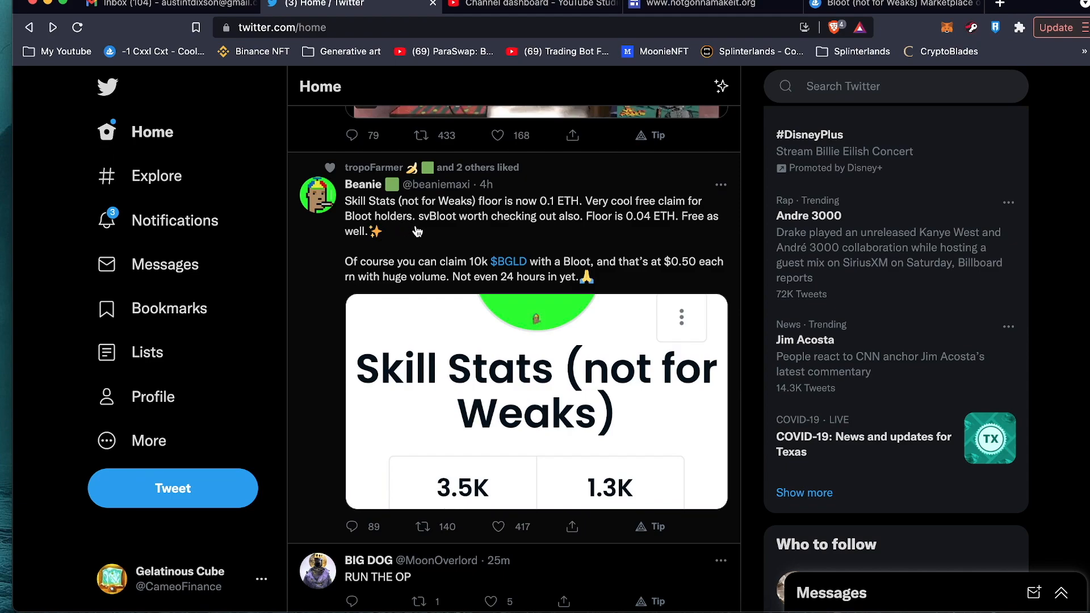
pyautogui.moveTo(494, 233)
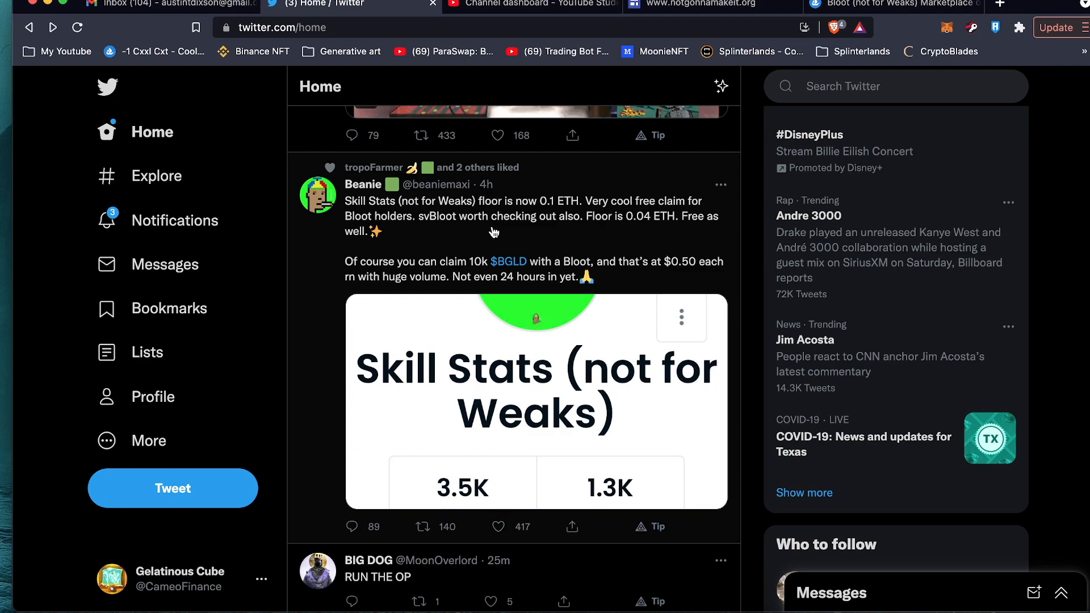
pyautogui.moveTo(525, 247)
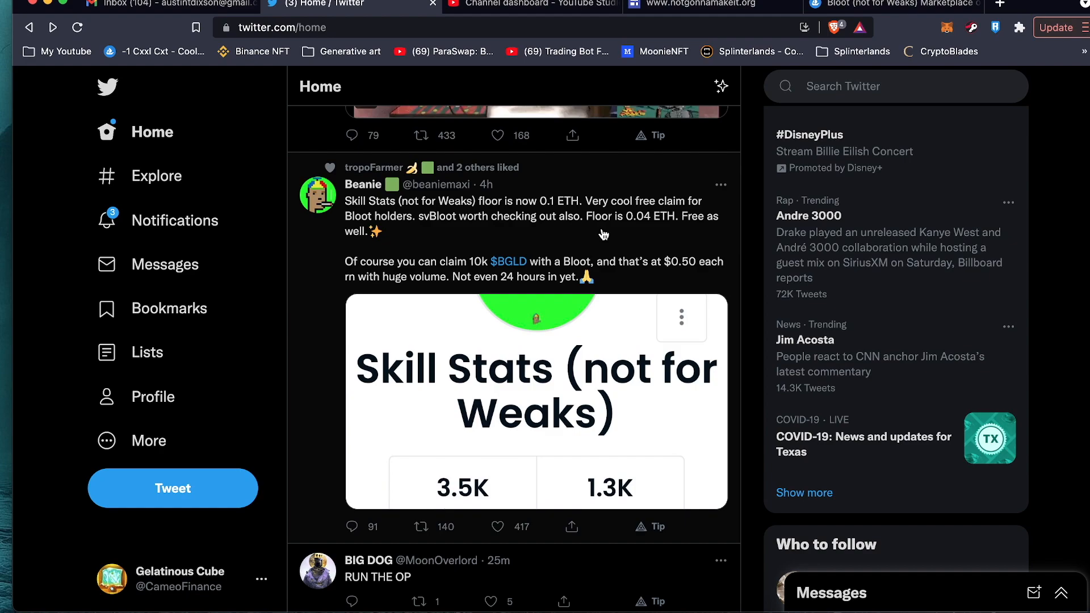
pyautogui.moveTo(533, 272)
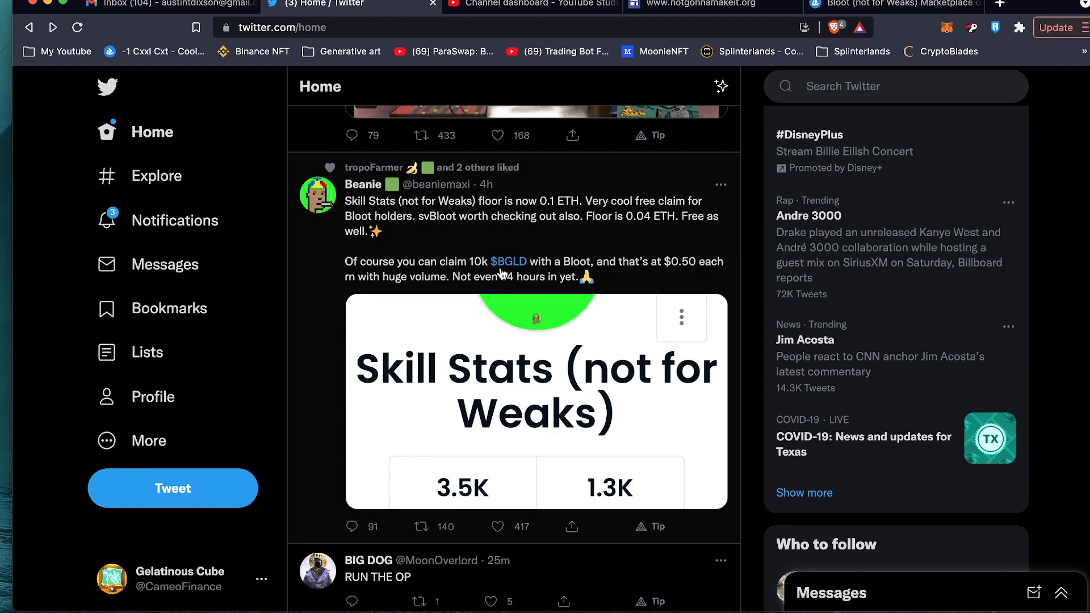
pyautogui.moveTo(636, 271)
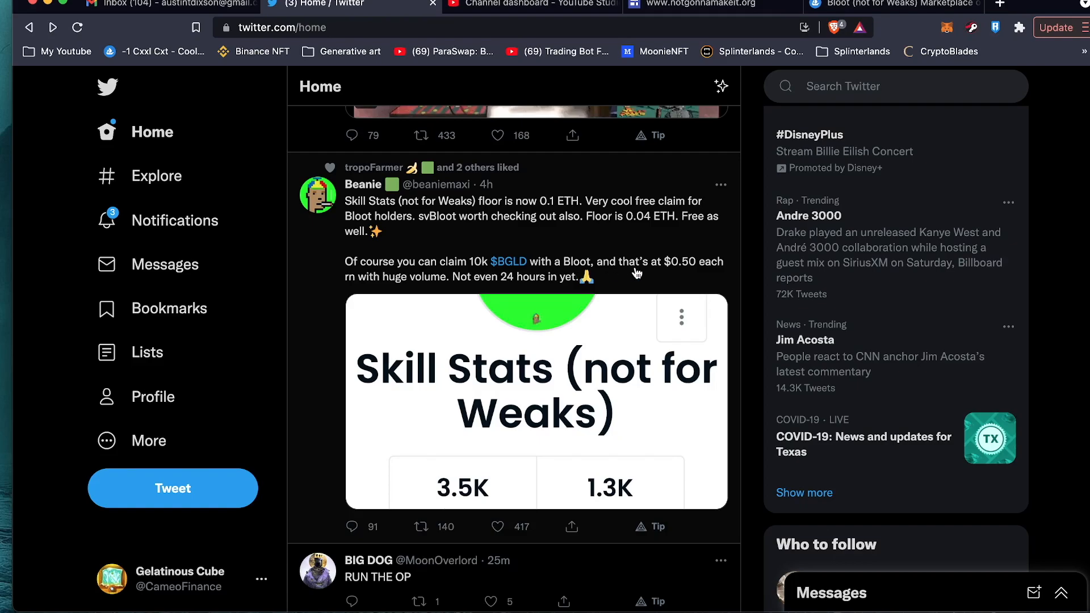
# Step: Scroll the Twitter feed past the Skill Stats post down to the BGLD/USD chart tweet
pyautogui.scroll(-3)
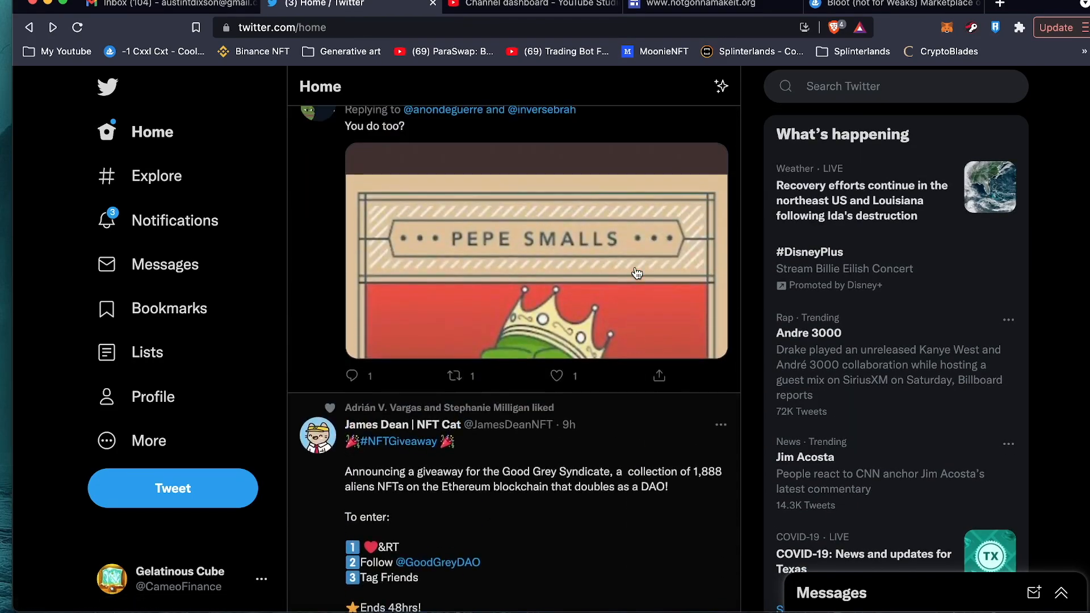
pyautogui.scroll(3)
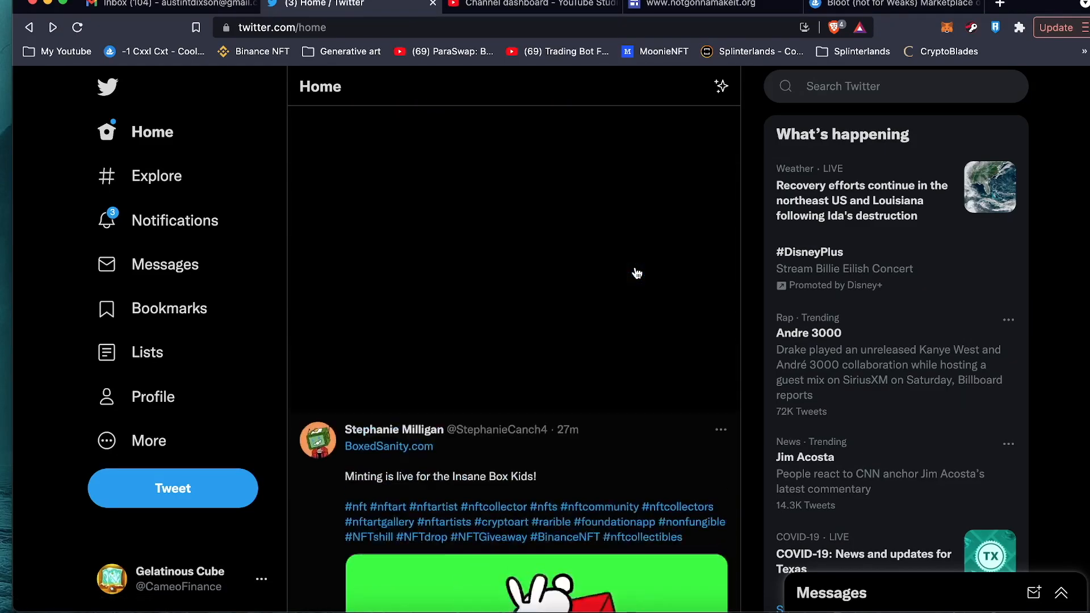
pyautogui.scroll(-3)
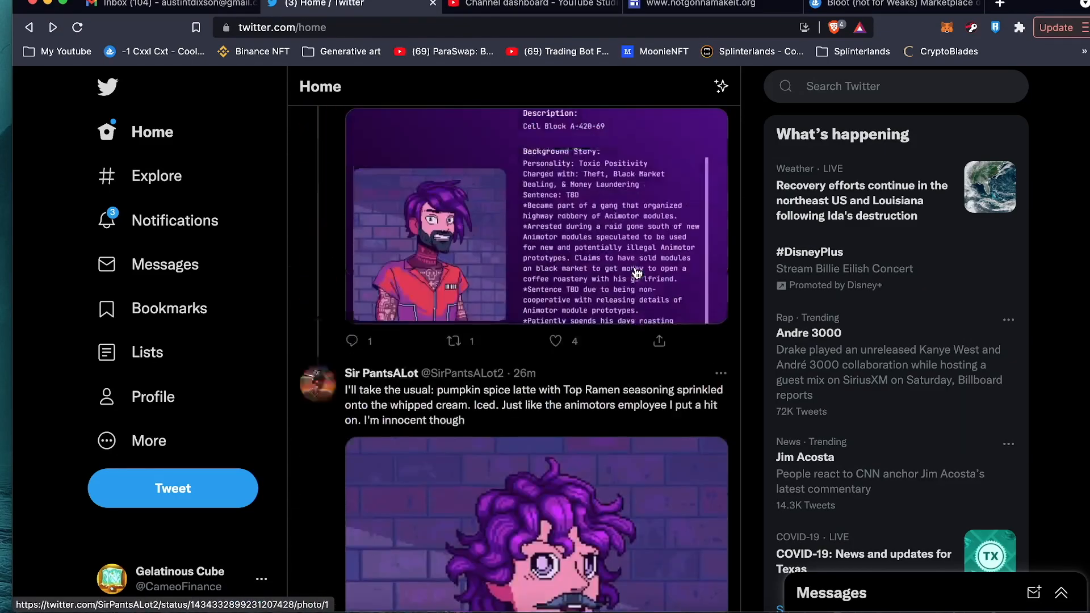
pyautogui.scroll(3)
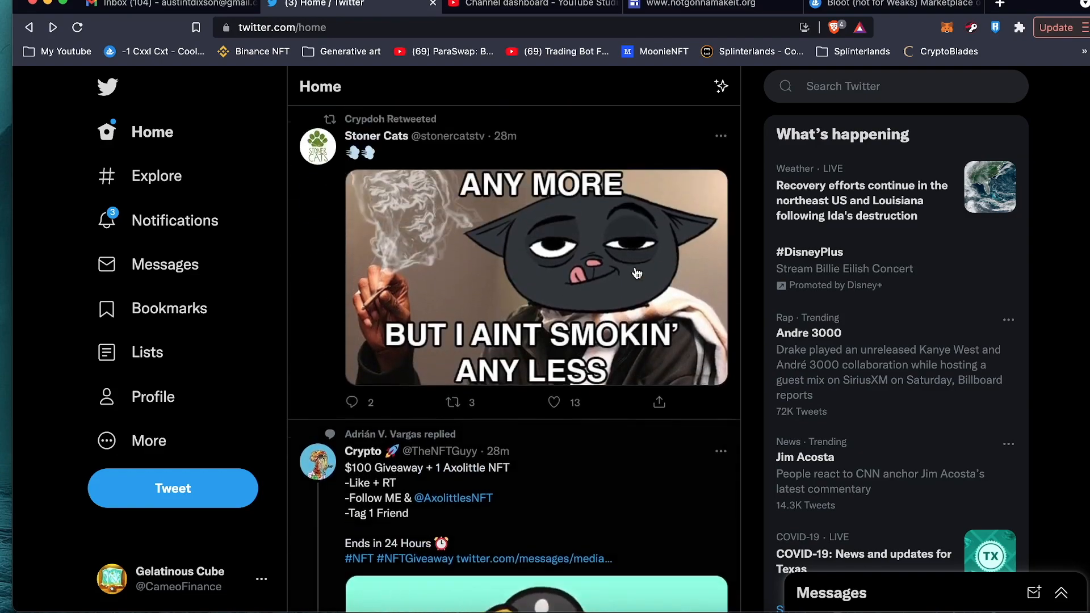
pyautogui.scroll(-3)
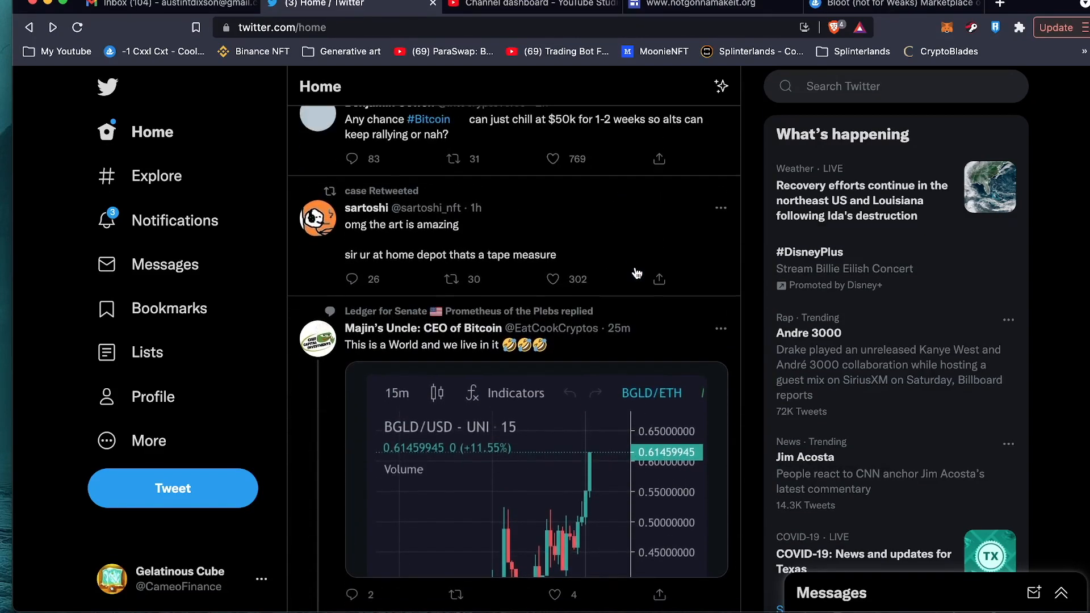
pyautogui.click(535, 472)
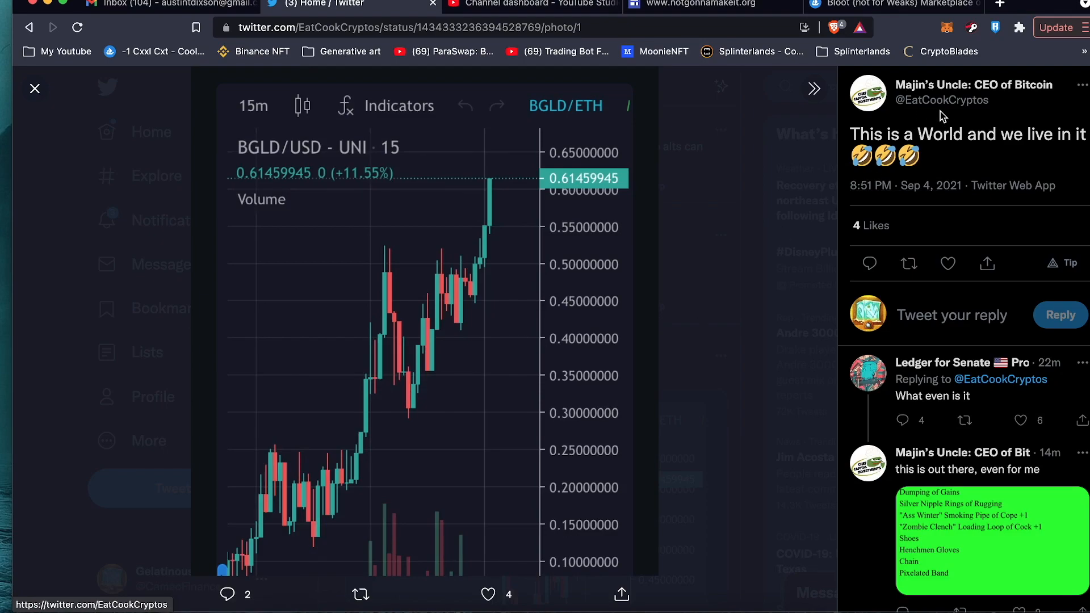
pyautogui.moveTo(562, 201)
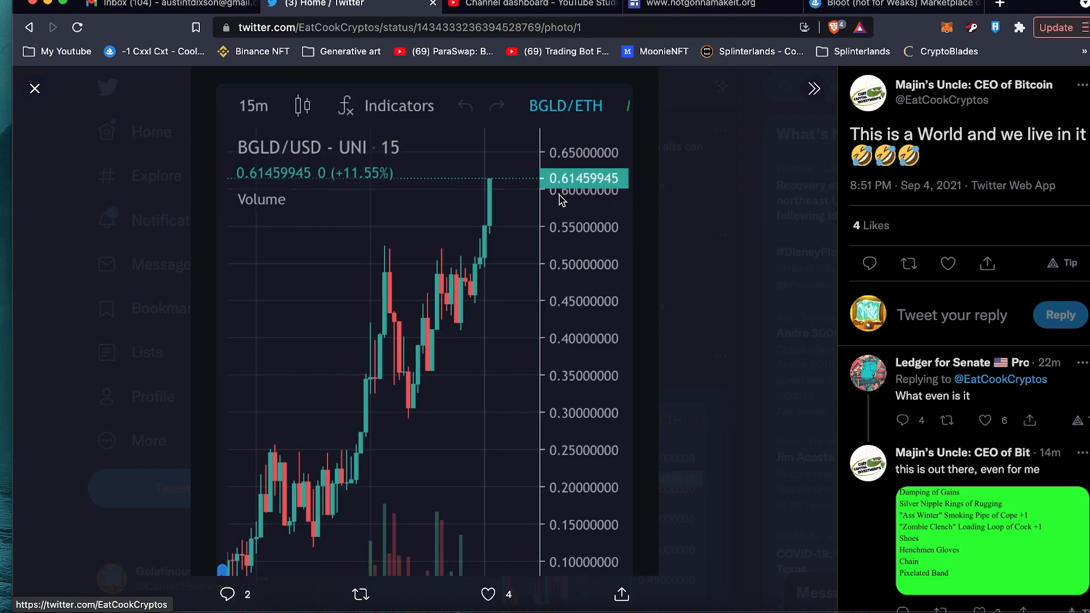
pyautogui.moveTo(685, 389)
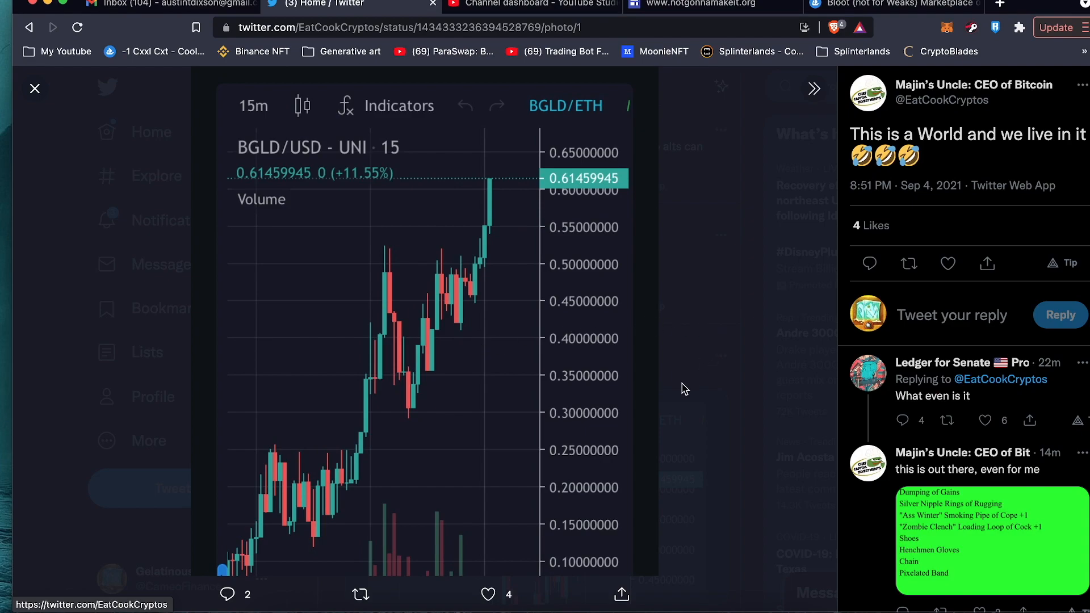
pyautogui.moveTo(673, 414)
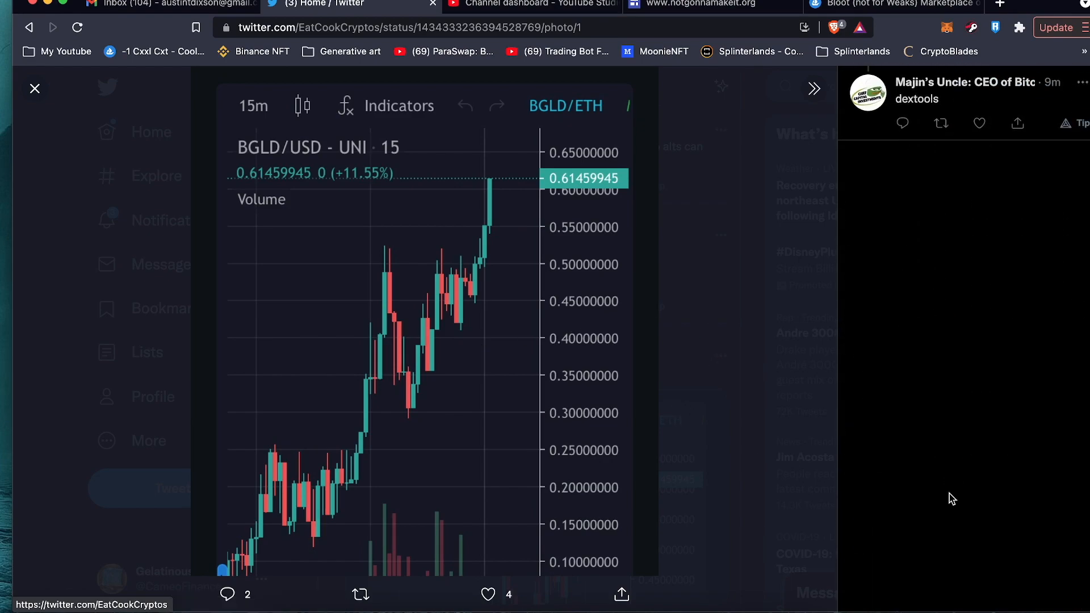
pyautogui.click(34, 89)
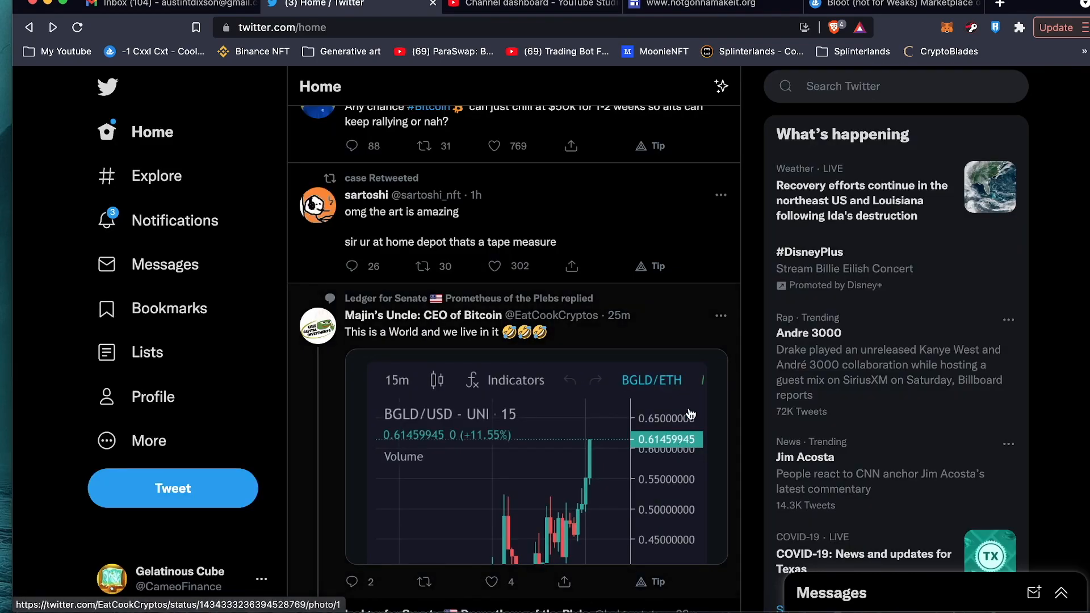
# Step: Open the Skill Stats image from Beanie's tweet full size, then return to the Bloot OpenSea tab
pyautogui.scroll(-3)
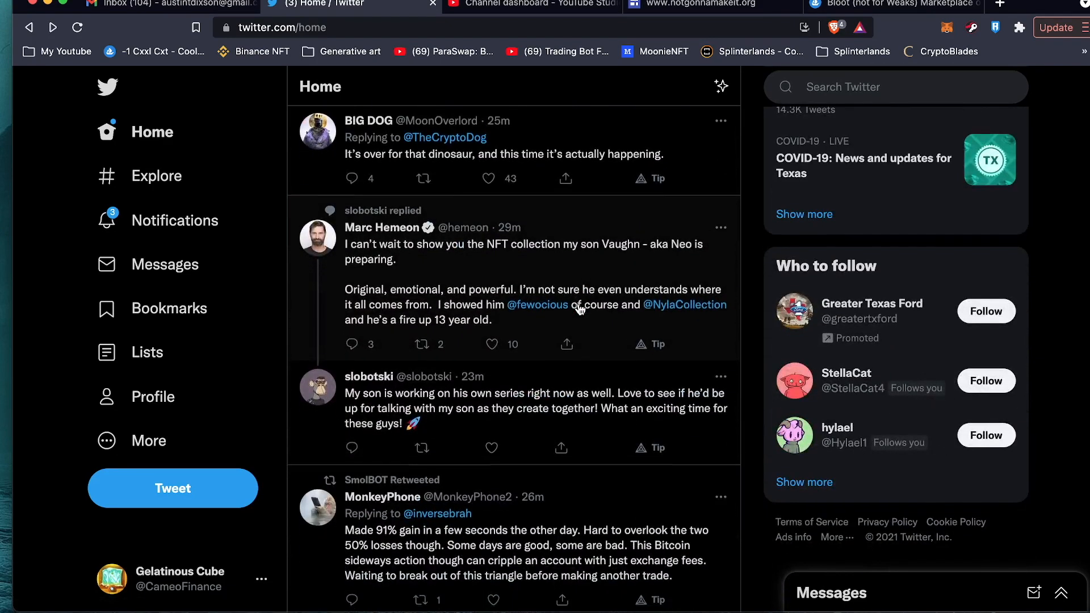
pyautogui.scroll(-3)
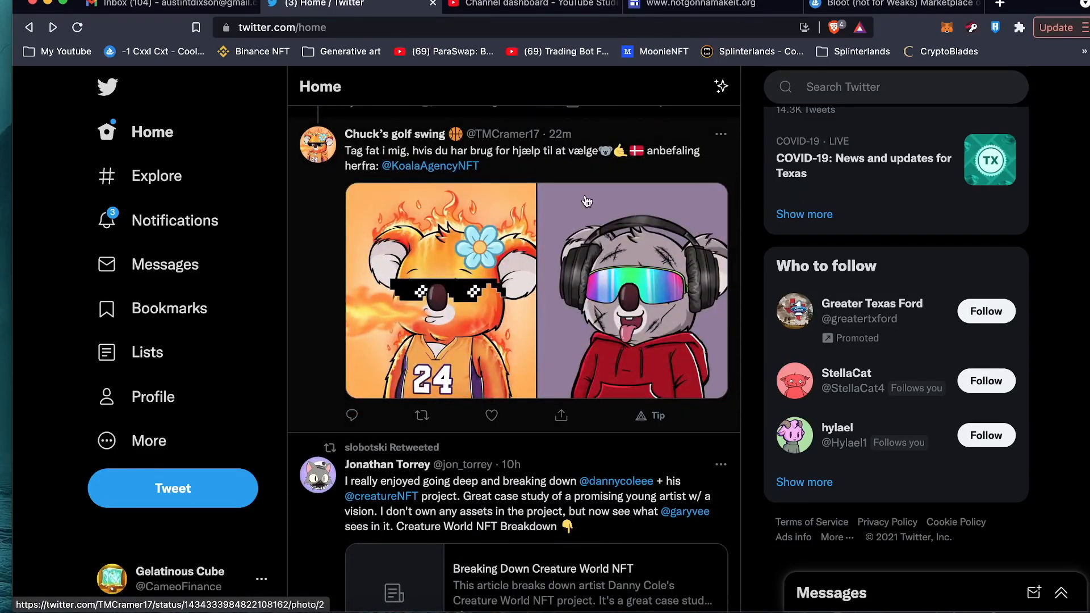
pyautogui.moveTo(805, 26)
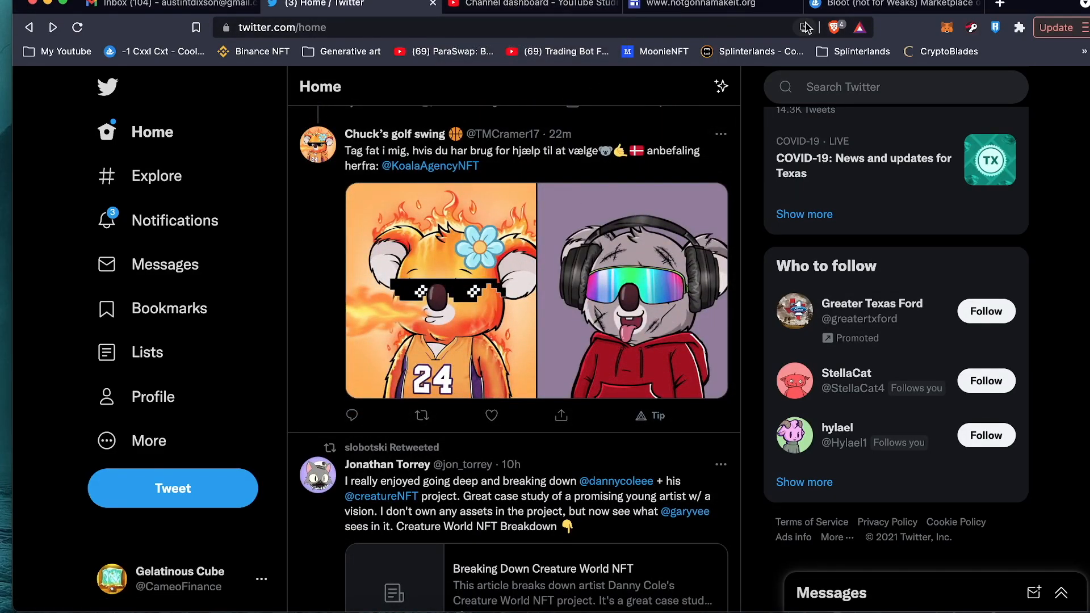
pyautogui.scroll(-3)
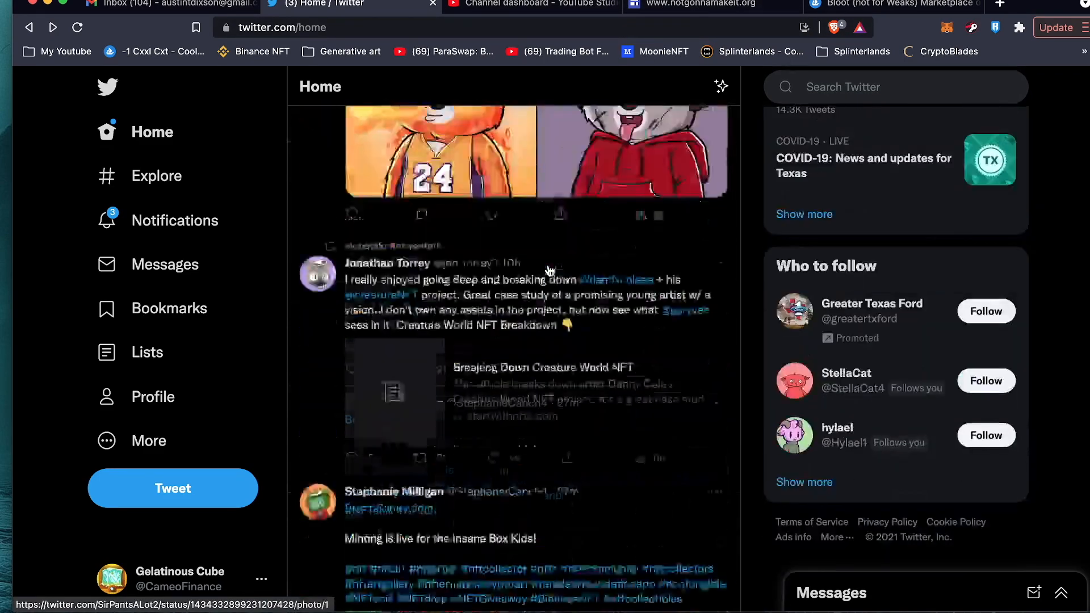
pyautogui.scroll(-3)
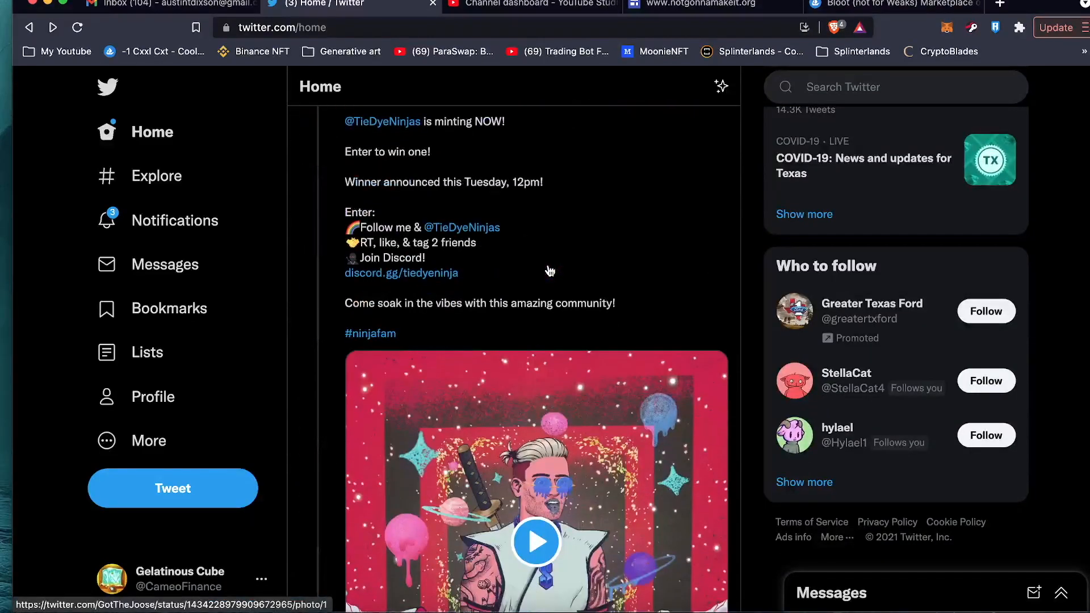
pyautogui.scroll(-3)
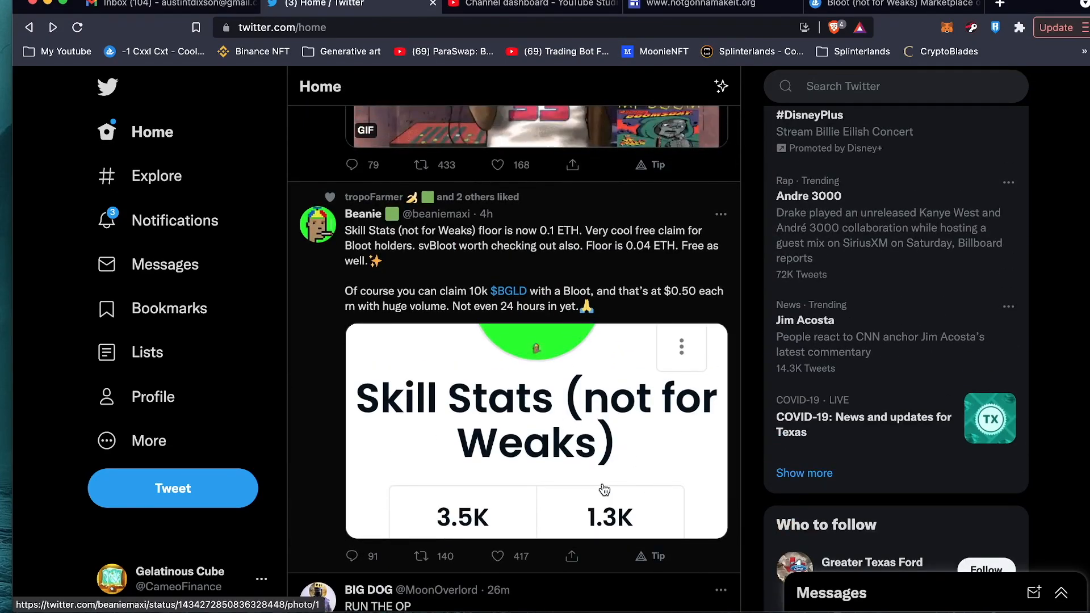
pyautogui.click(535, 431)
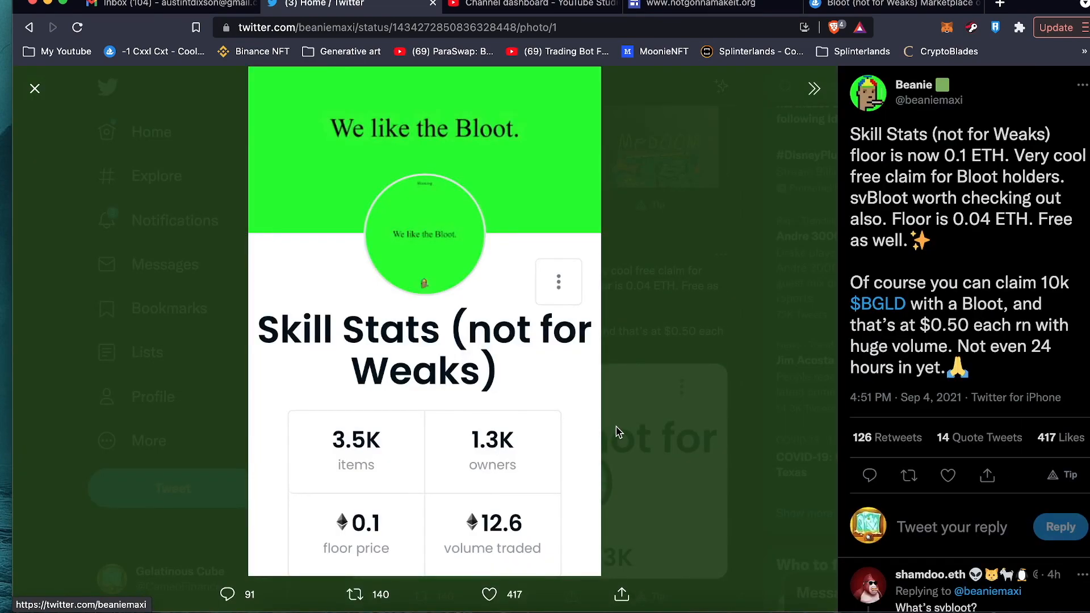
pyautogui.moveTo(812, 17)
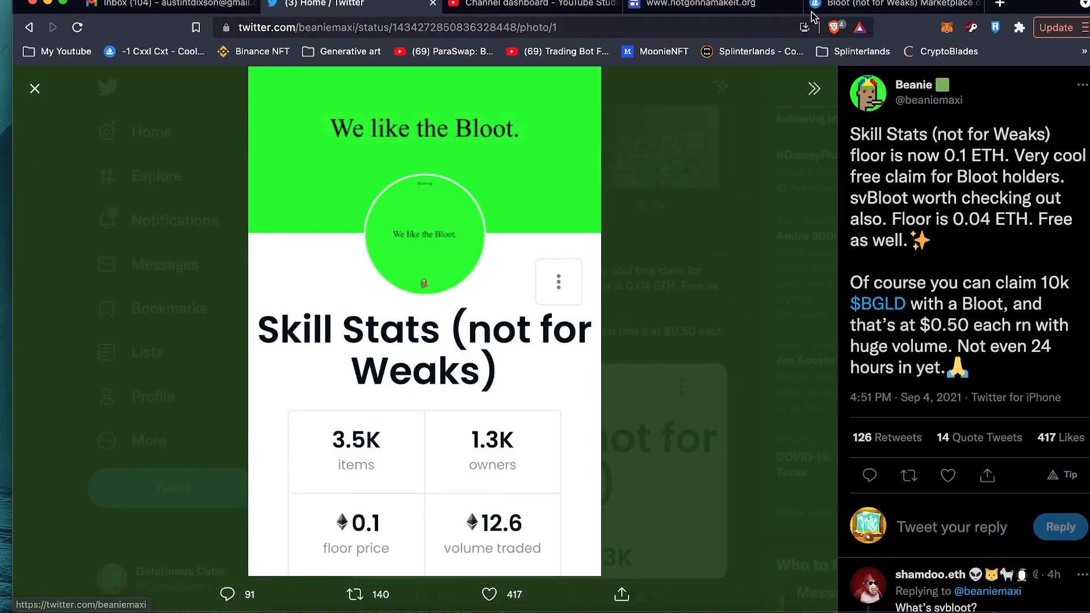
pyautogui.click(891, 4)
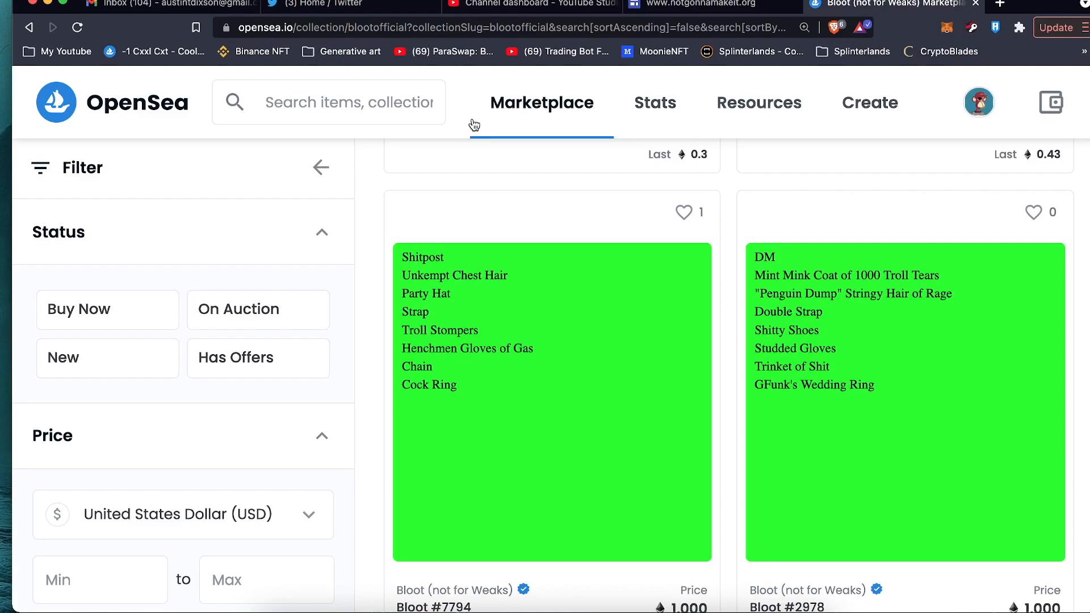
# Step: Search 'skill sta' in OpenSea to reach the Skill Stats (not for Weaks) collection
pyautogui.write('skill')
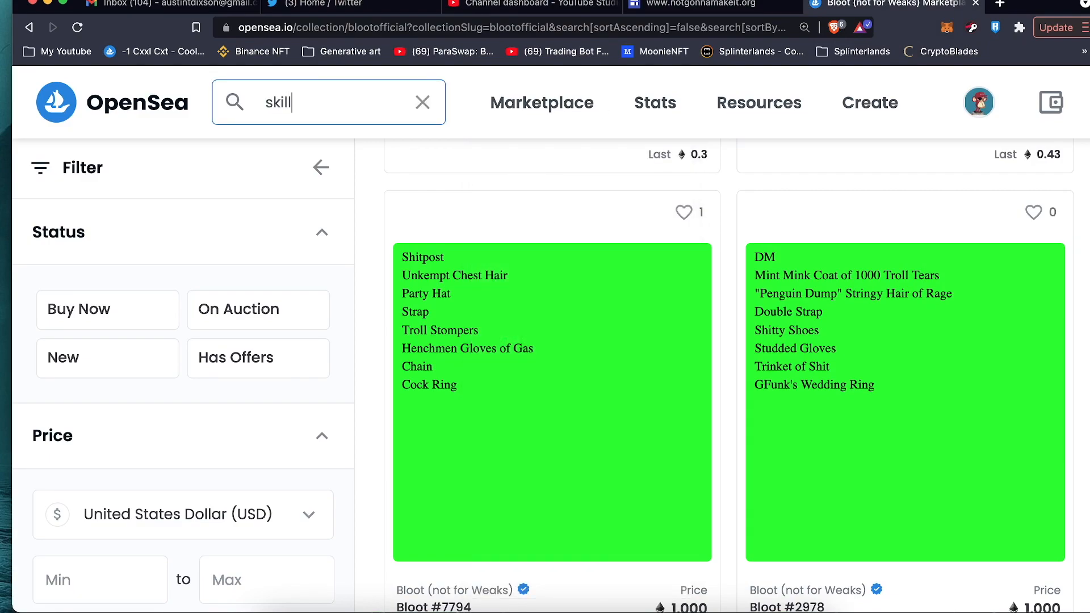
pyautogui.write('sta')
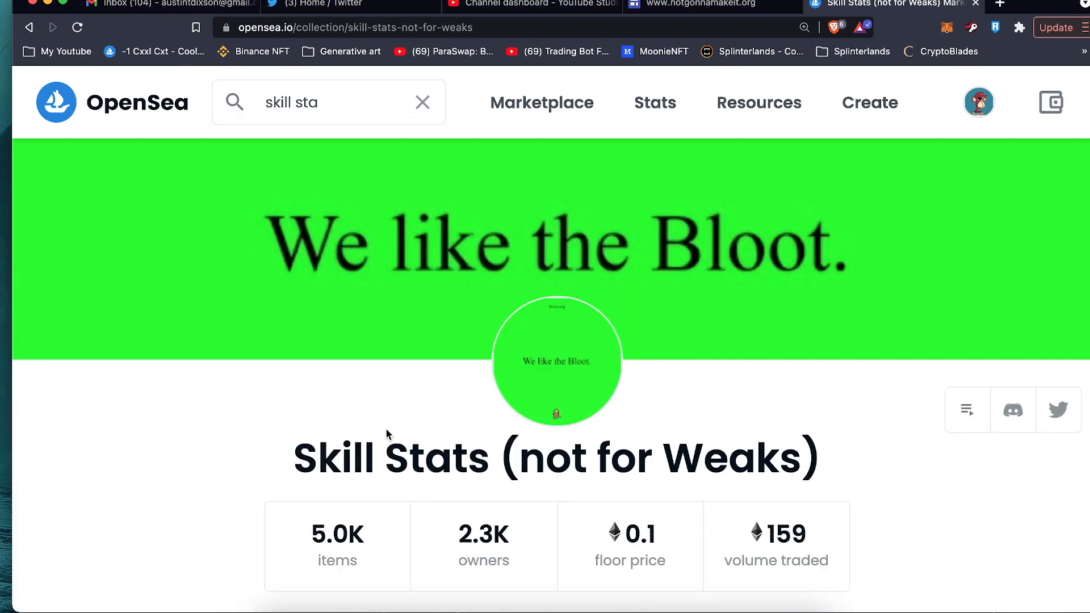
pyautogui.scroll(-3)
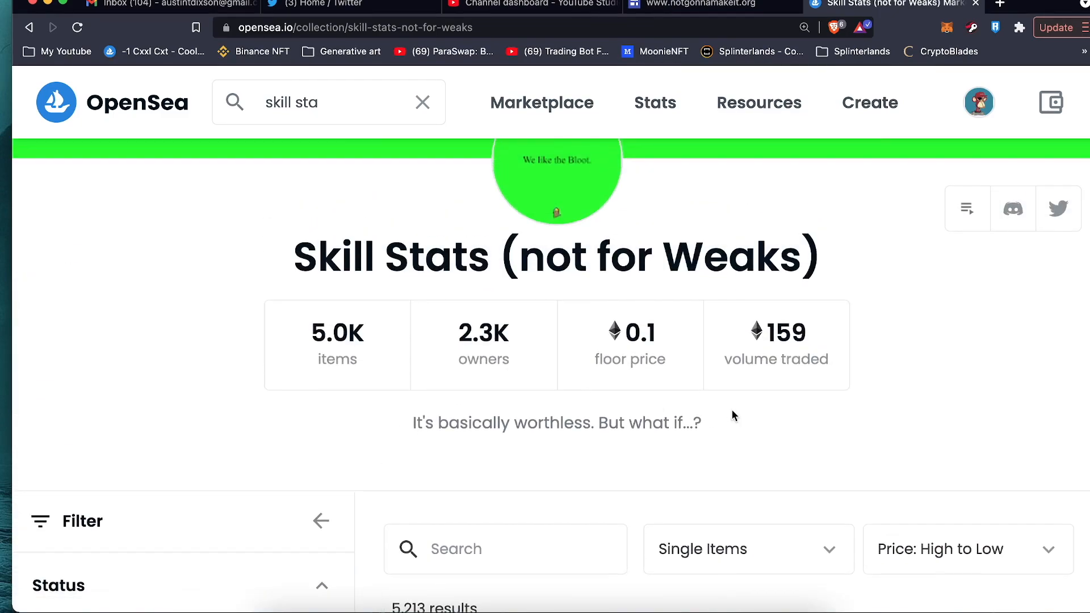
pyautogui.scroll(3)
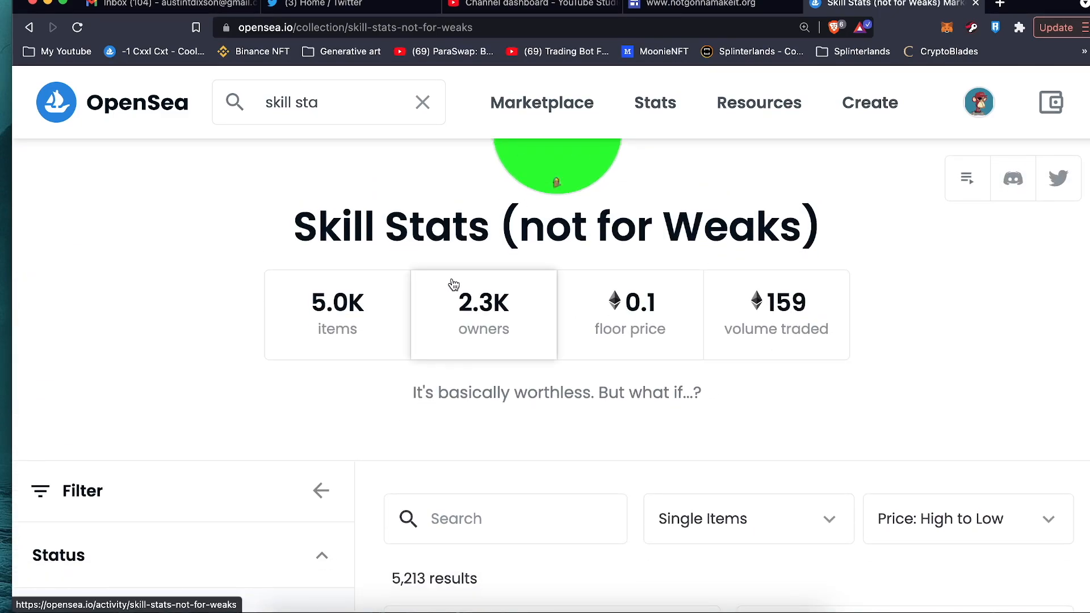
pyautogui.moveTo(484, 448)
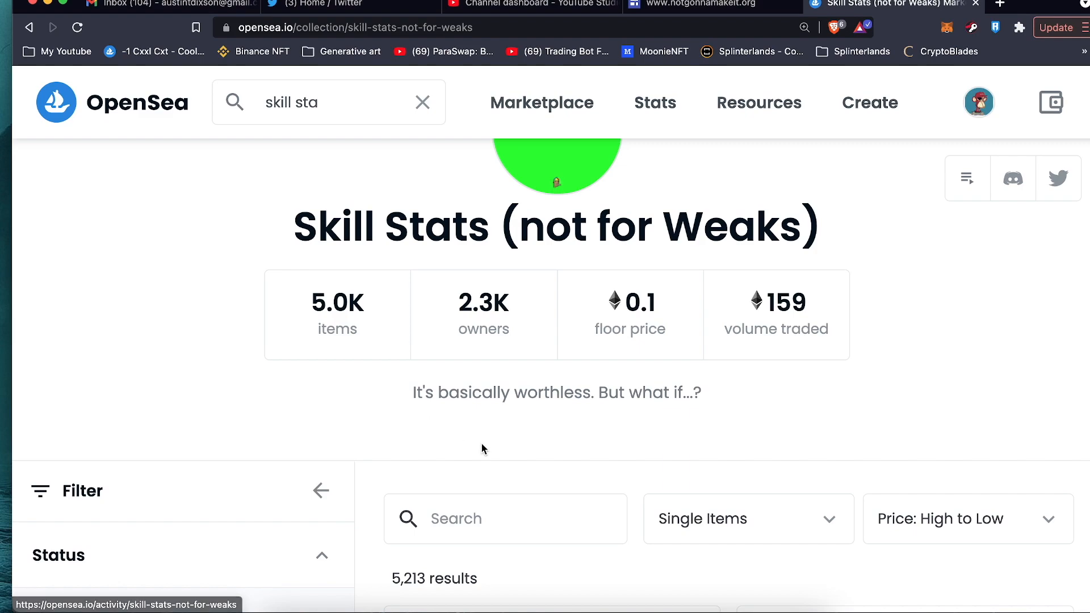
pyautogui.scroll(-3)
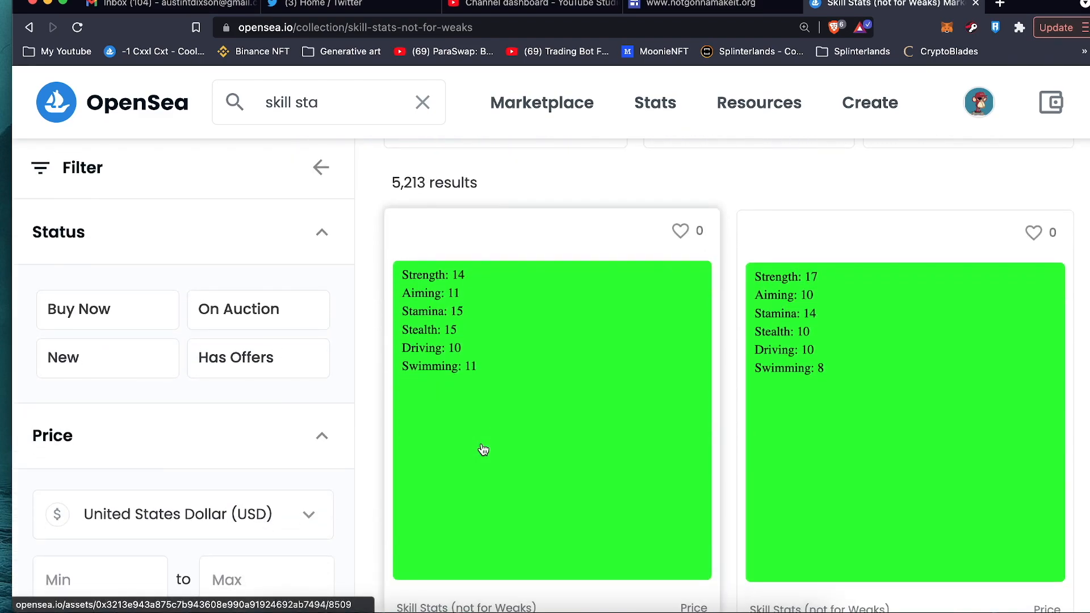
pyautogui.scroll(-3)
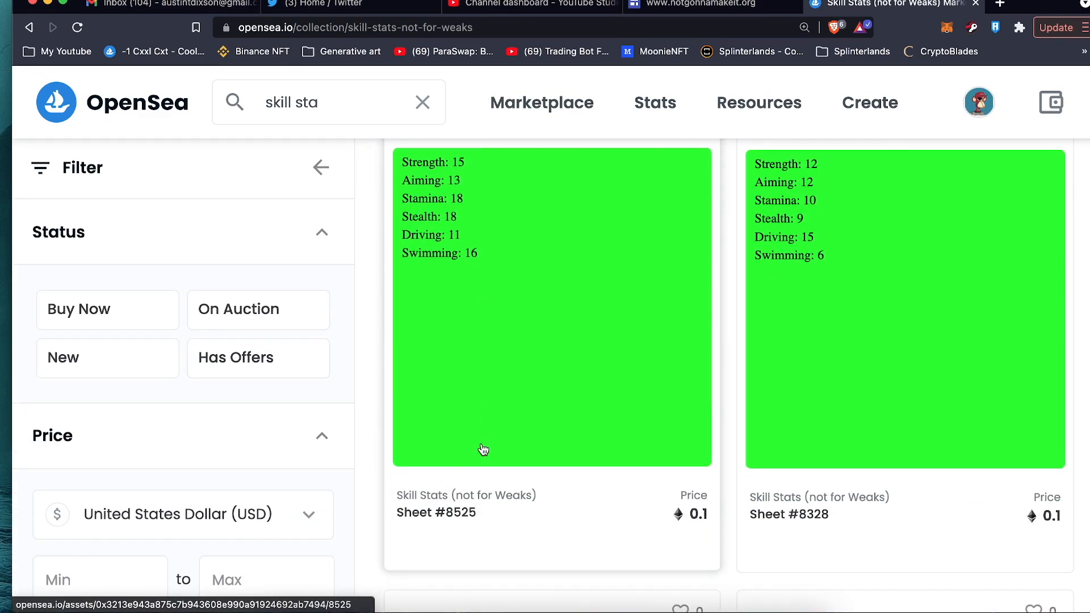
pyautogui.scroll(-3)
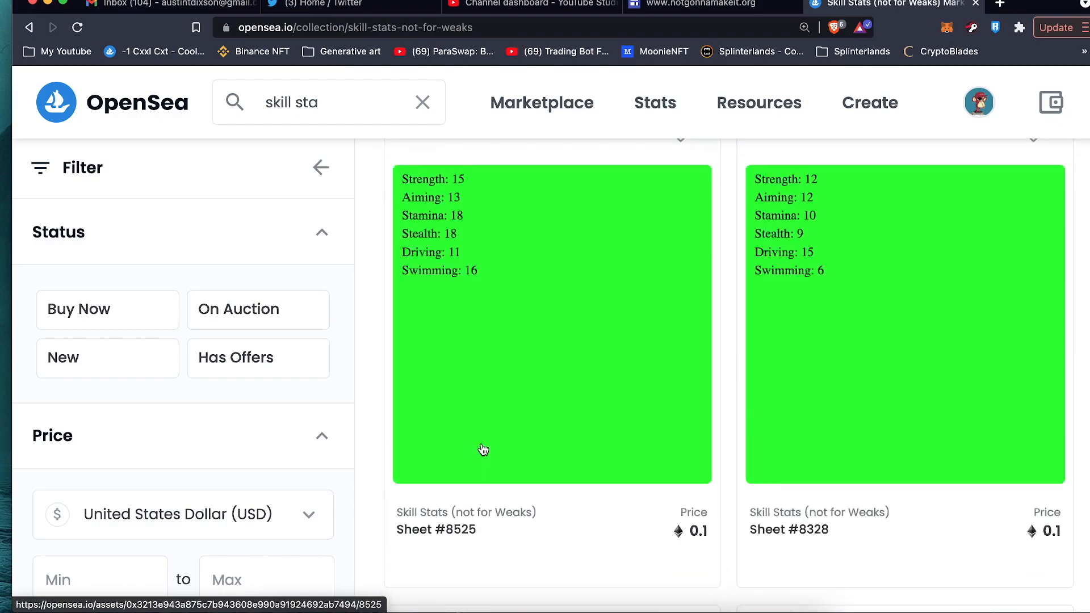
pyautogui.scroll(-3)
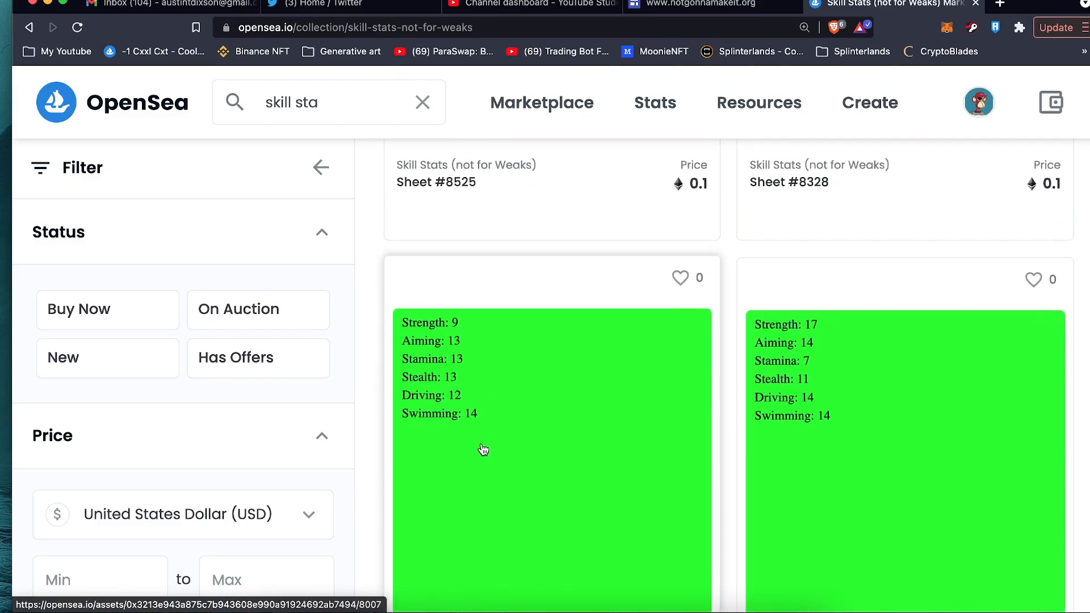
pyautogui.scroll(-3)
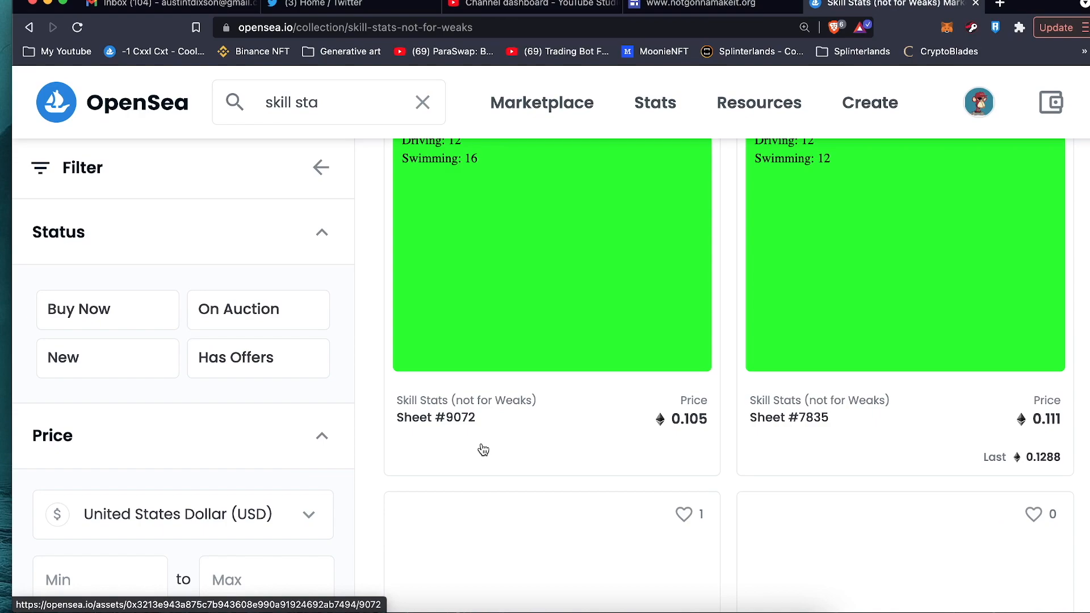
pyautogui.scroll(-3)
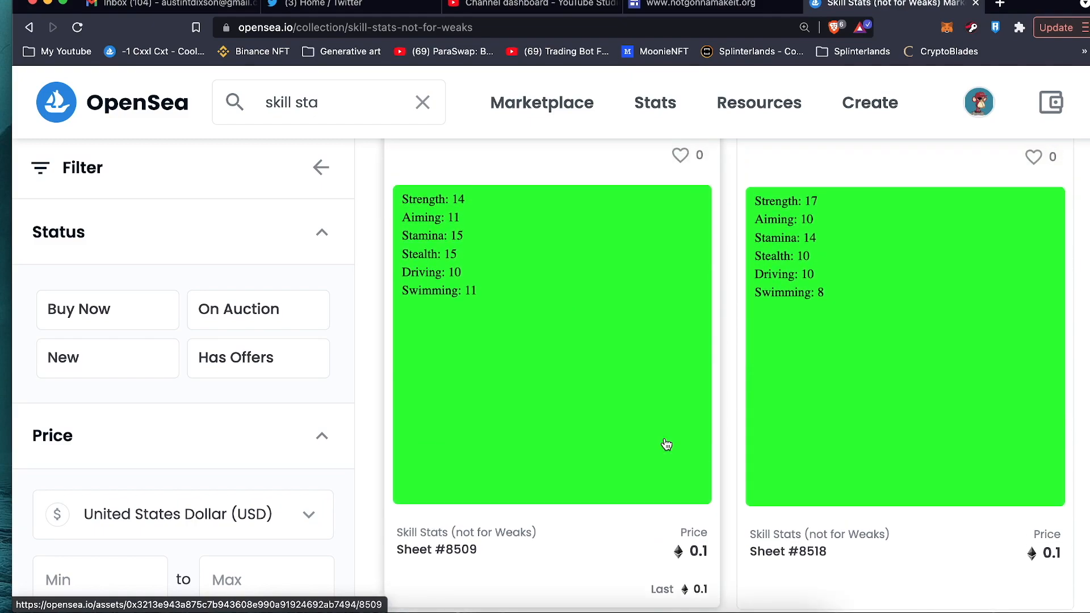
pyautogui.scroll(-3)
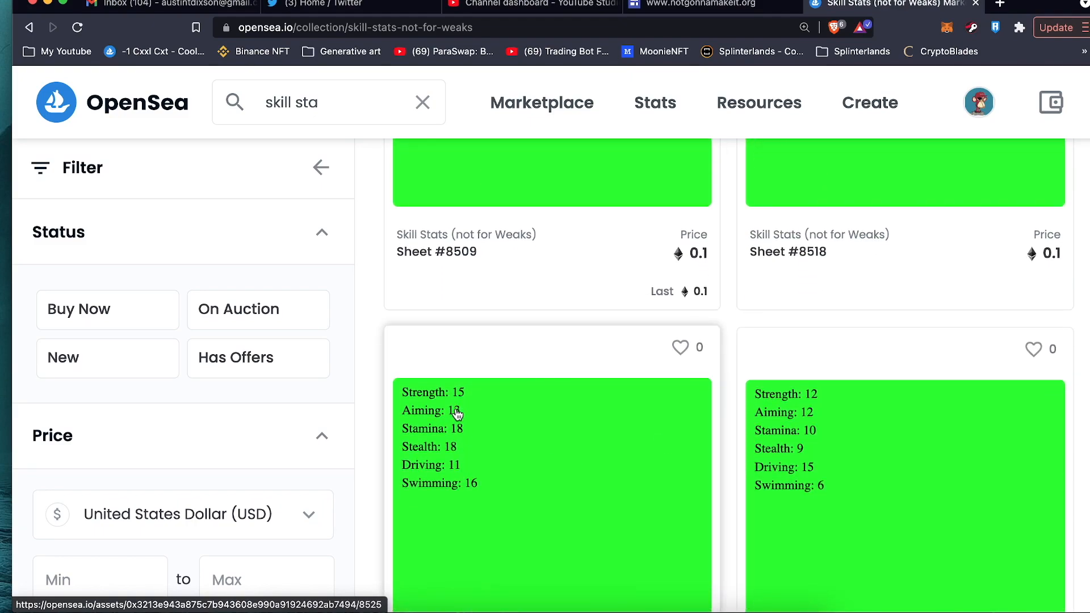
pyautogui.moveTo(586, 503)
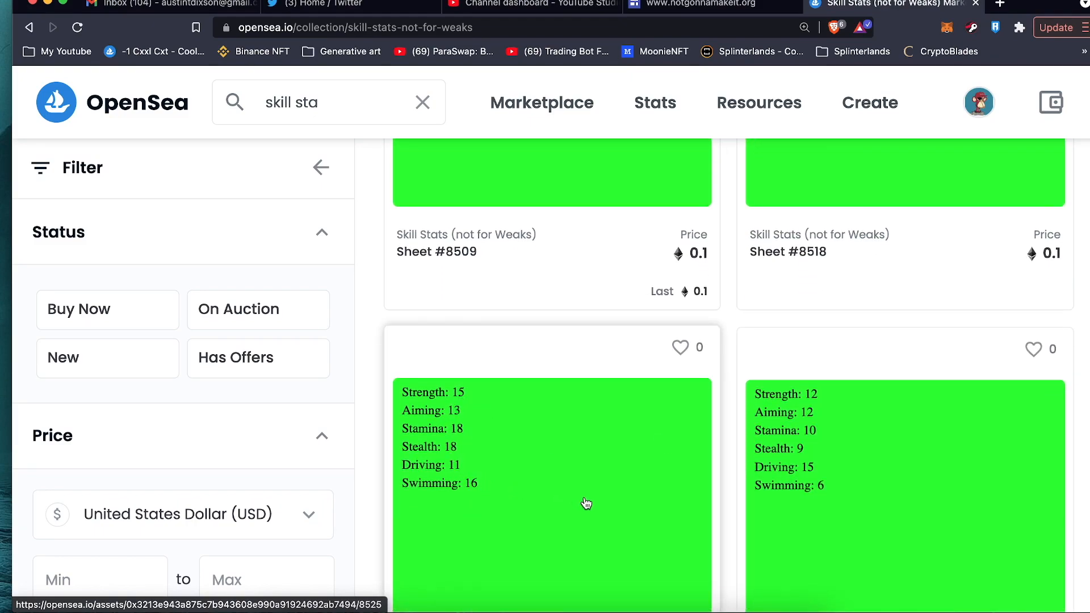
pyautogui.scroll(-3)
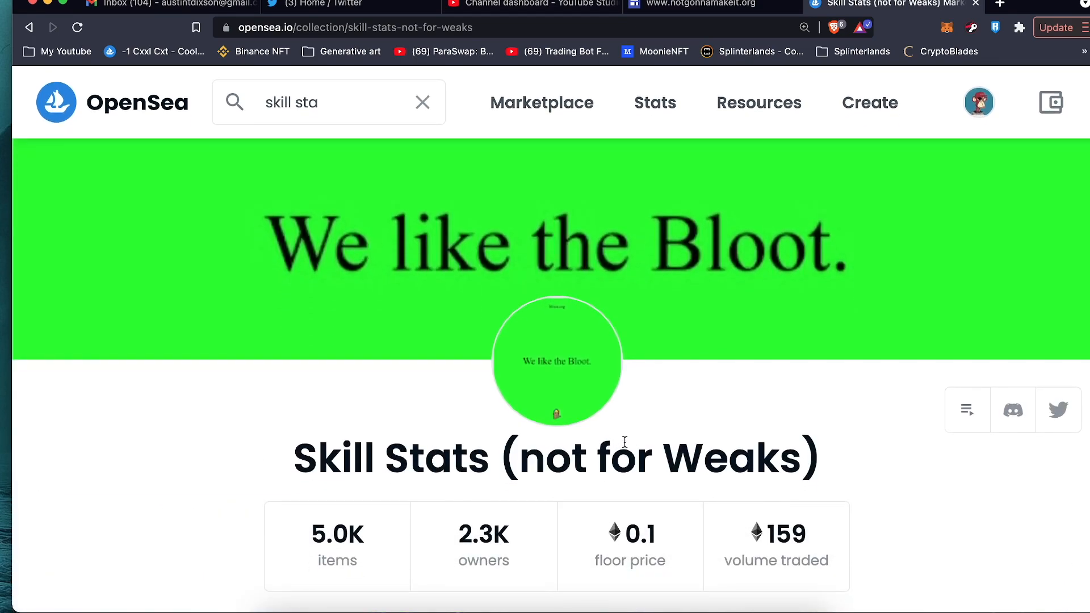
pyautogui.scroll(-3)
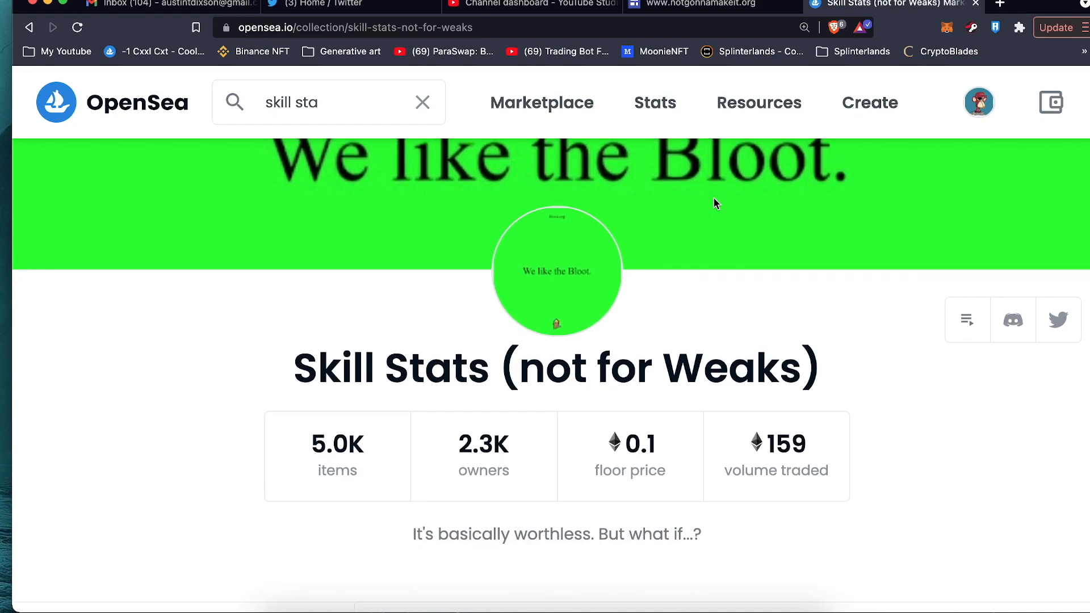
pyautogui.scroll(-3)
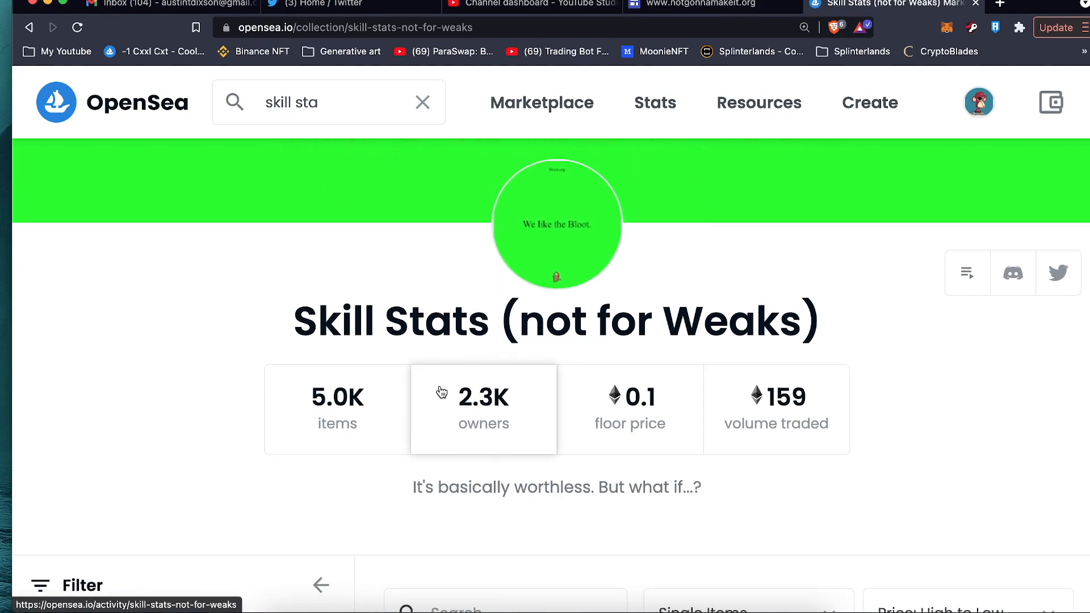
pyautogui.moveTo(969, 23)
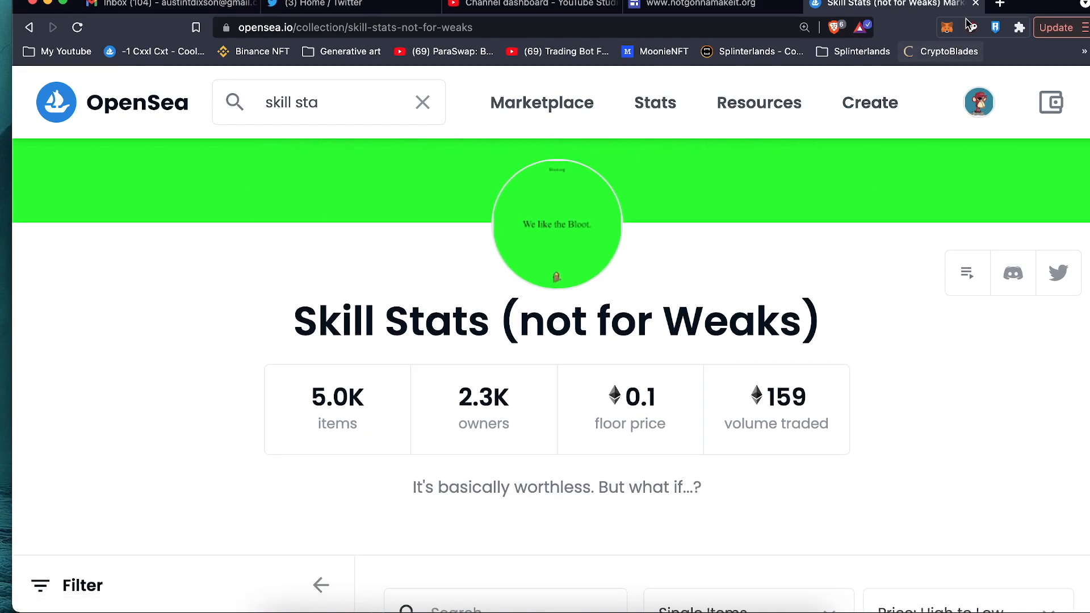
pyautogui.moveTo(977, 8)
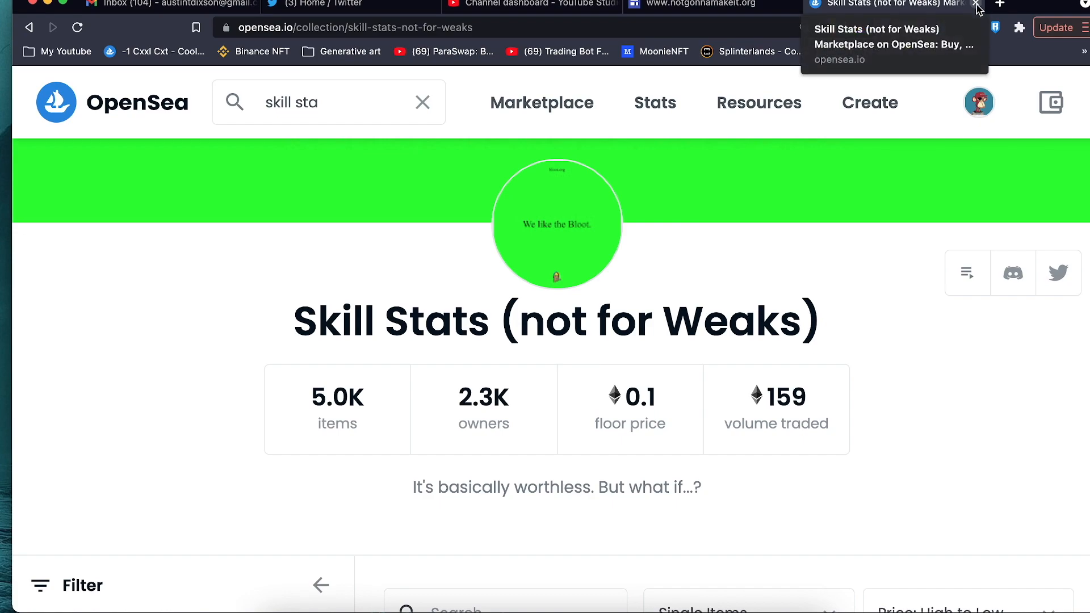